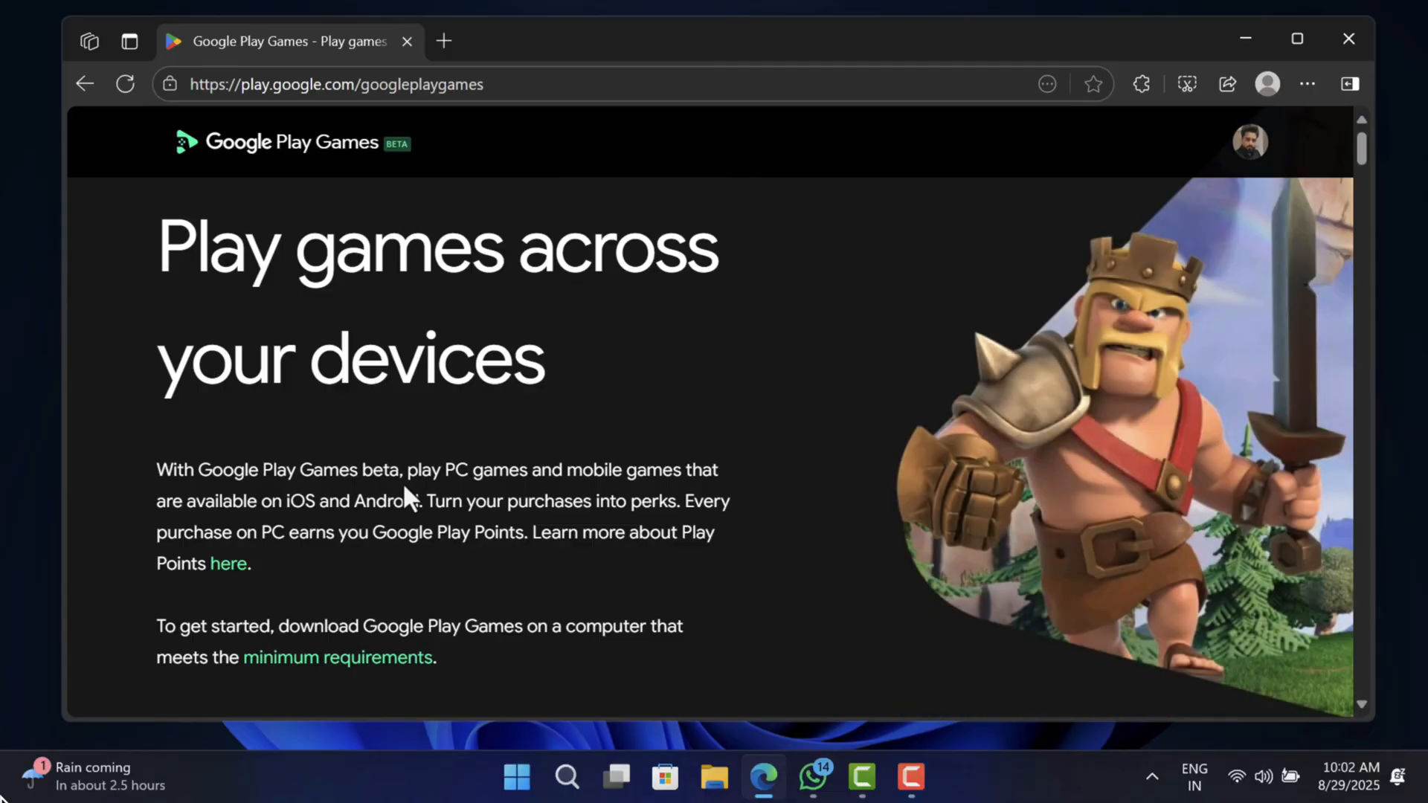
pyautogui.moveTo(451, 526)
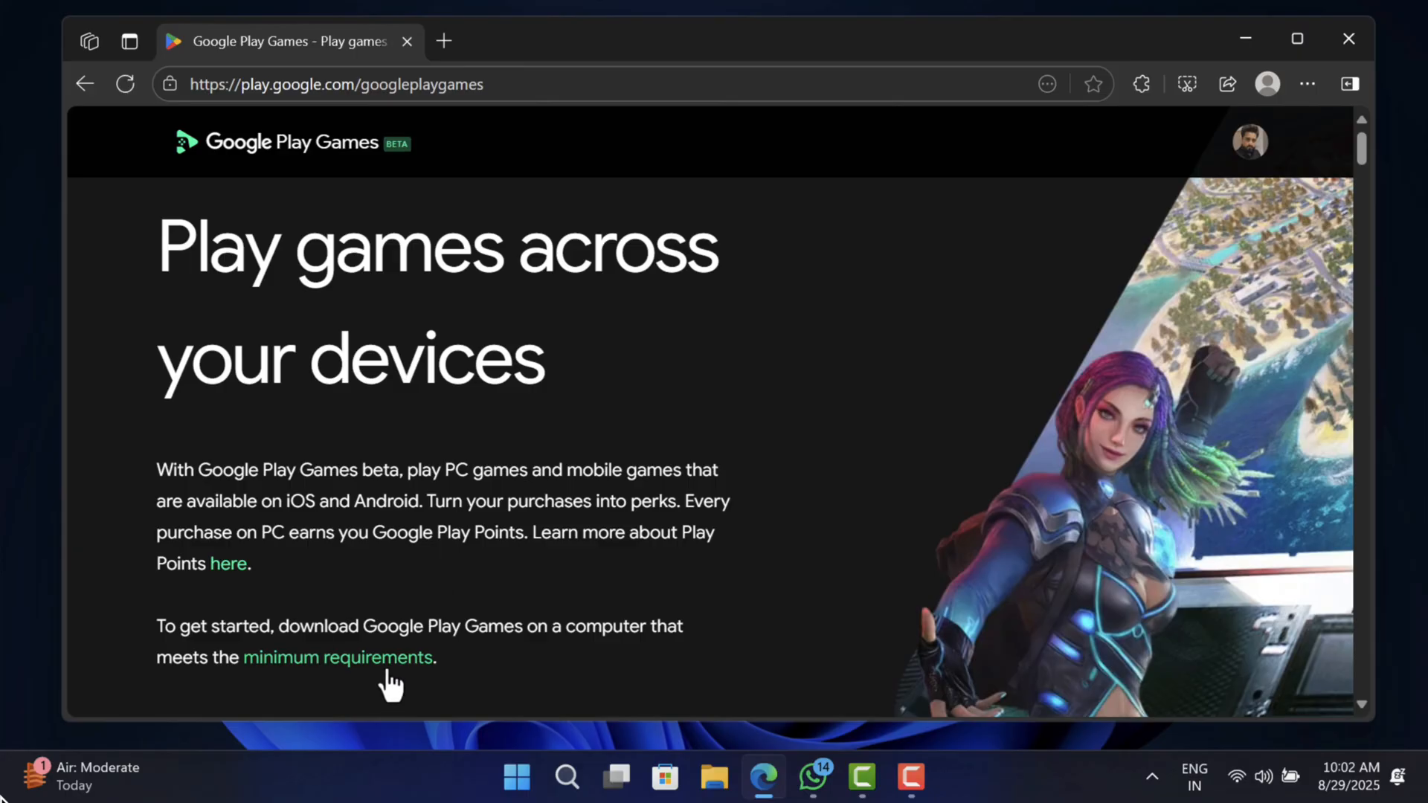
pyautogui.moveTo(338, 656)
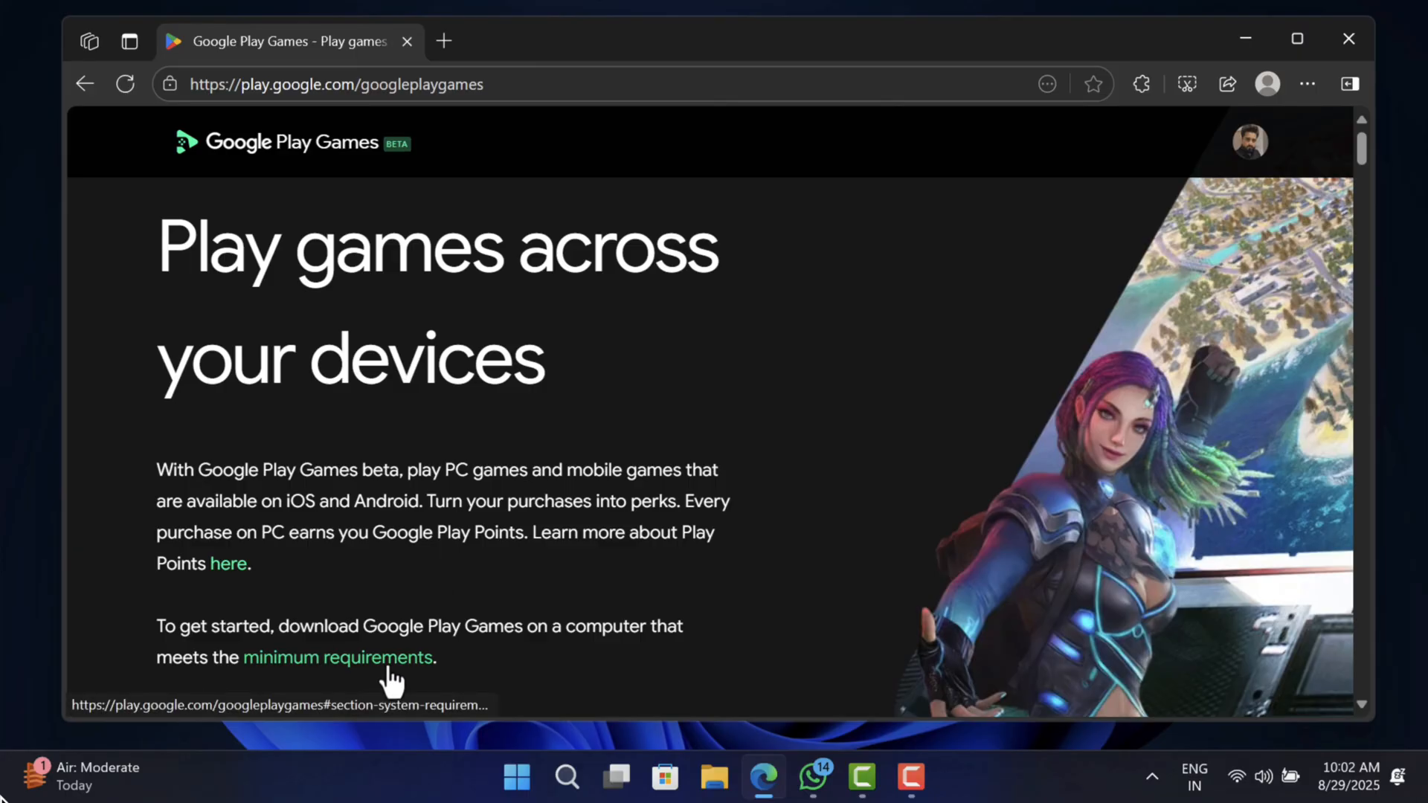
# Jump to the minimum requirements list covering OS, storage, graphics, processor, memory and virtualization
pyautogui.click(338, 656)
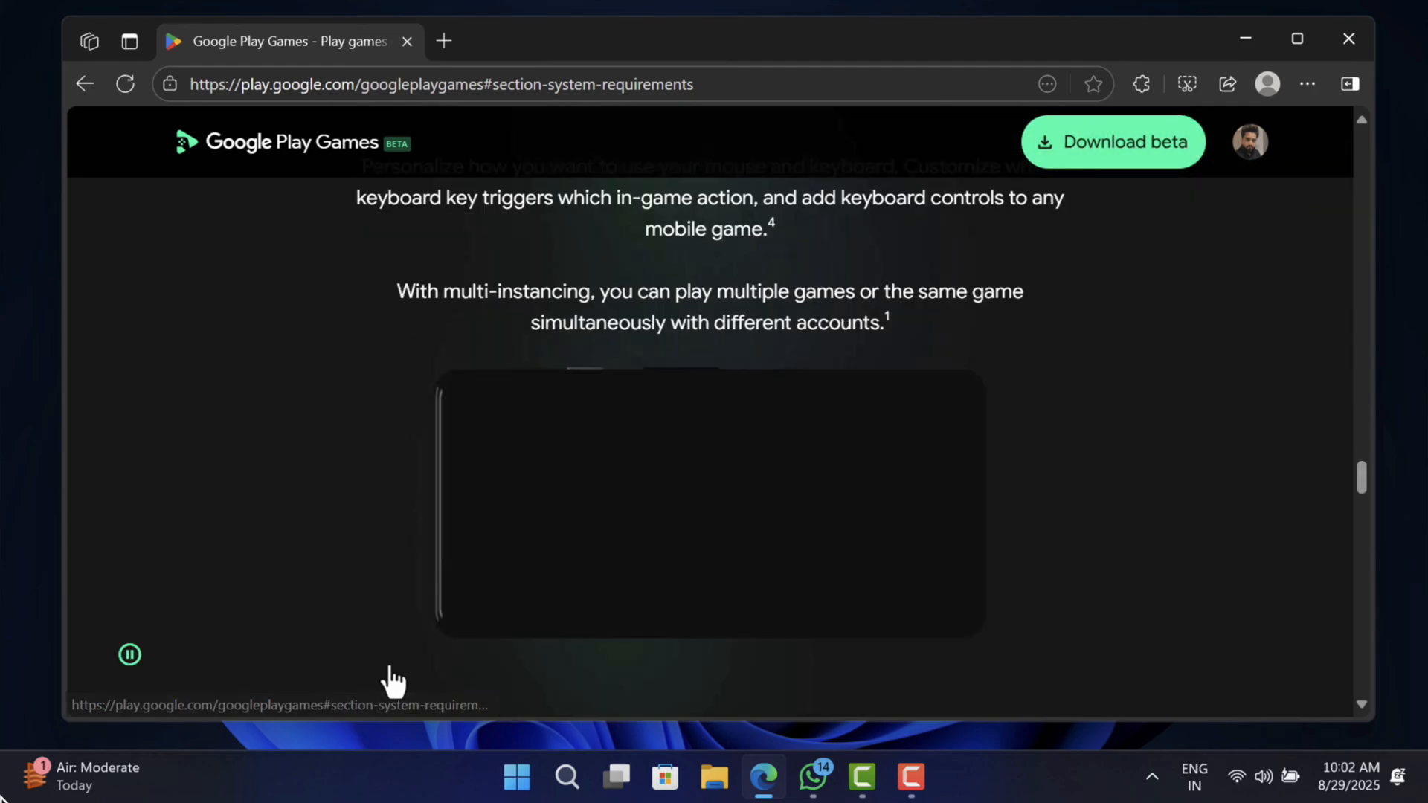
pyautogui.scroll(-3)
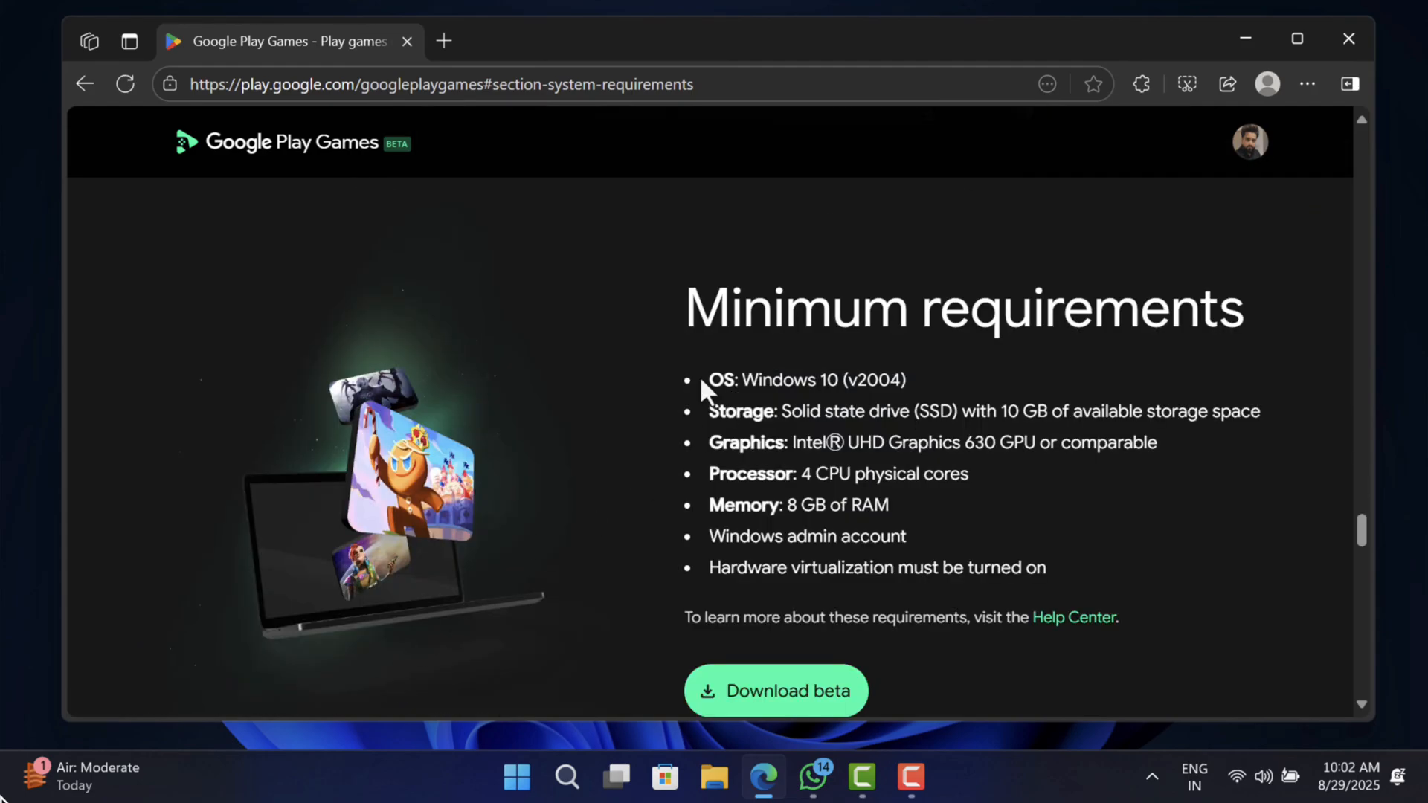
pyautogui.moveTo(725, 442)
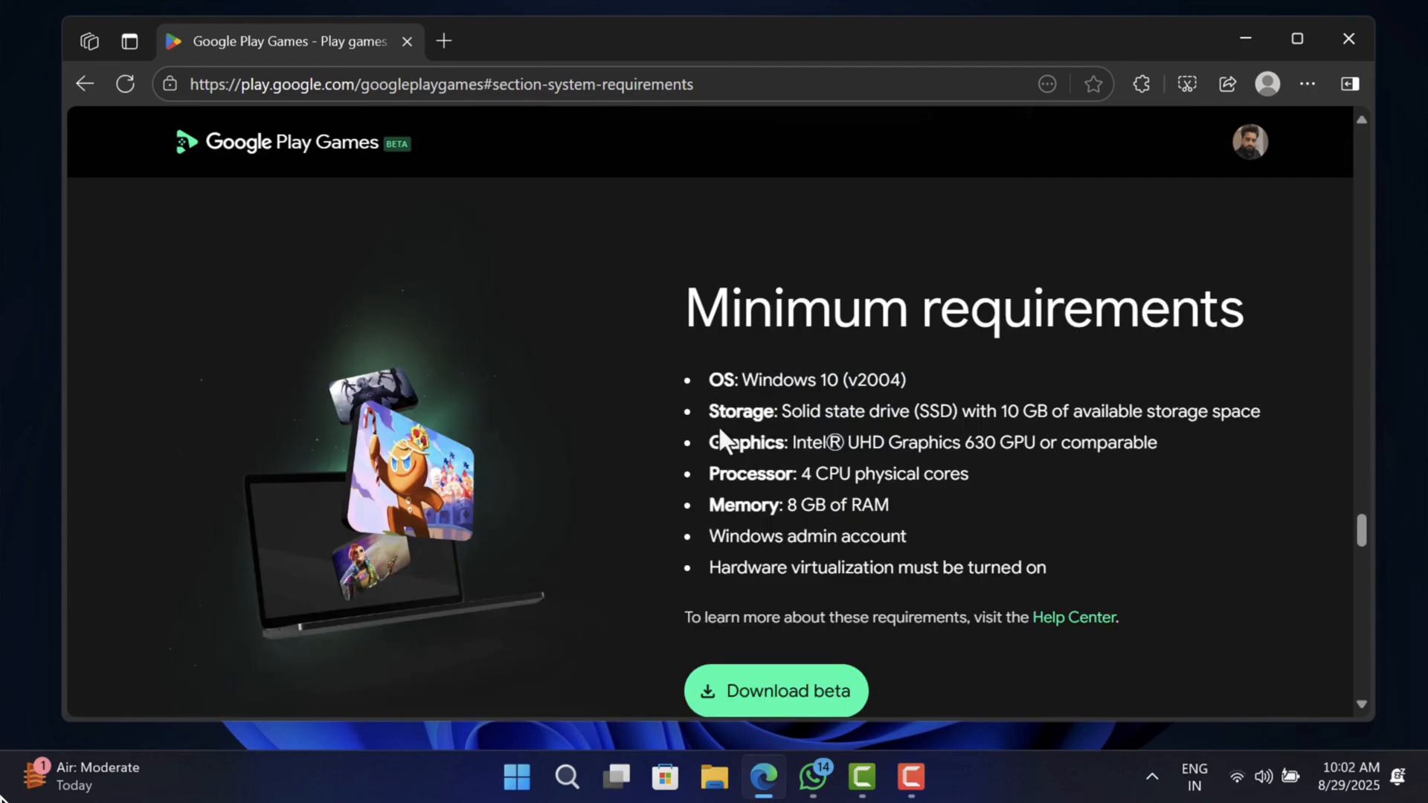
pyautogui.moveTo(760, 473)
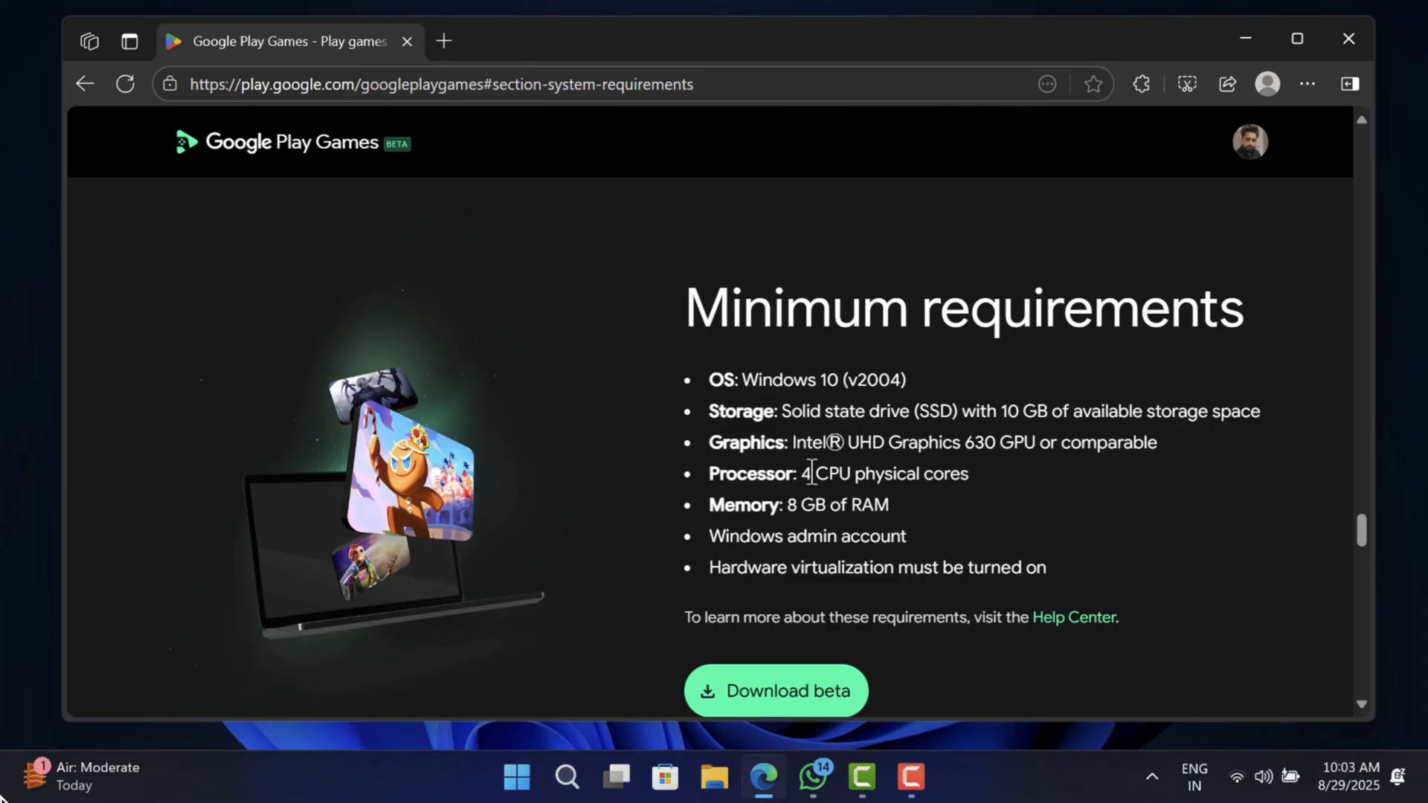
pyautogui.moveTo(723, 567)
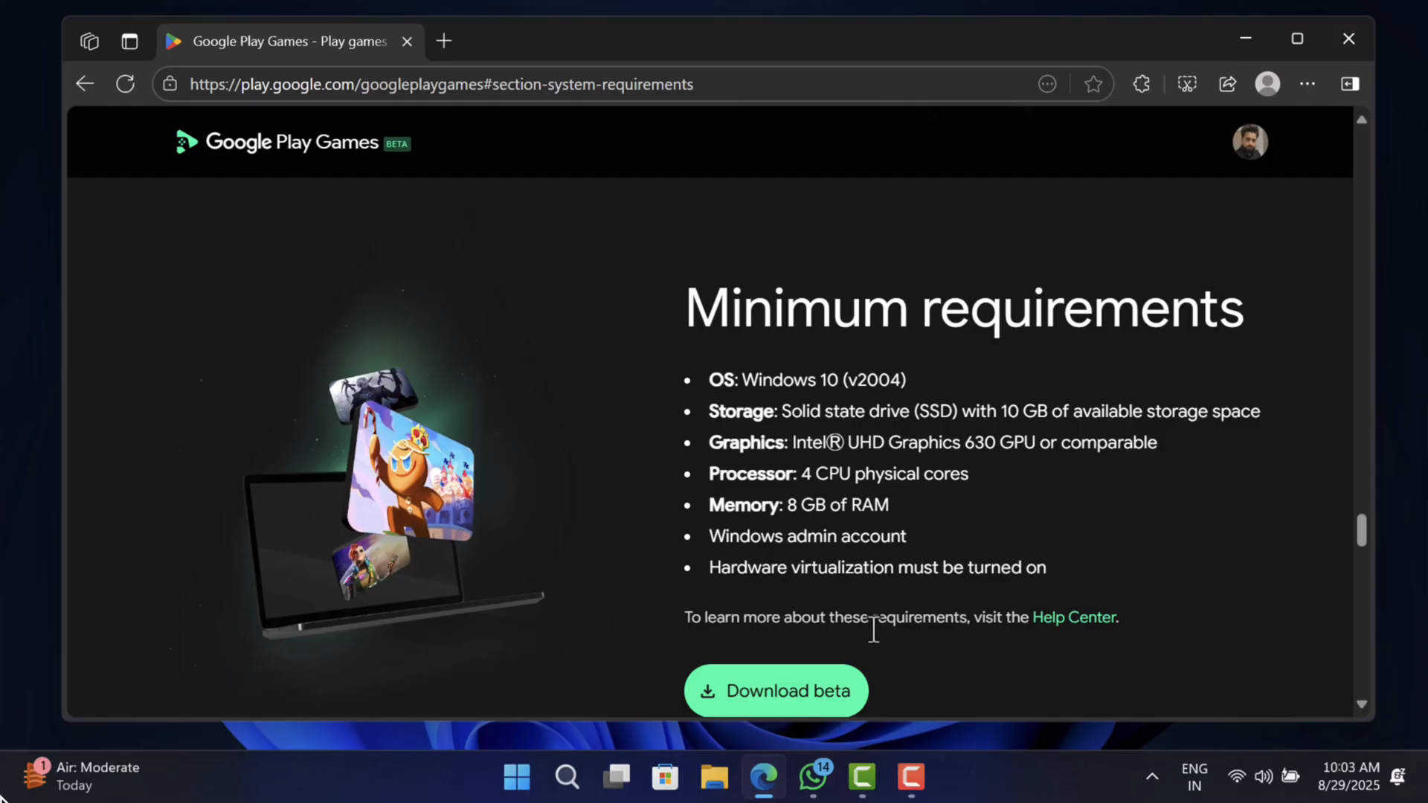
pyautogui.moveTo(829, 562)
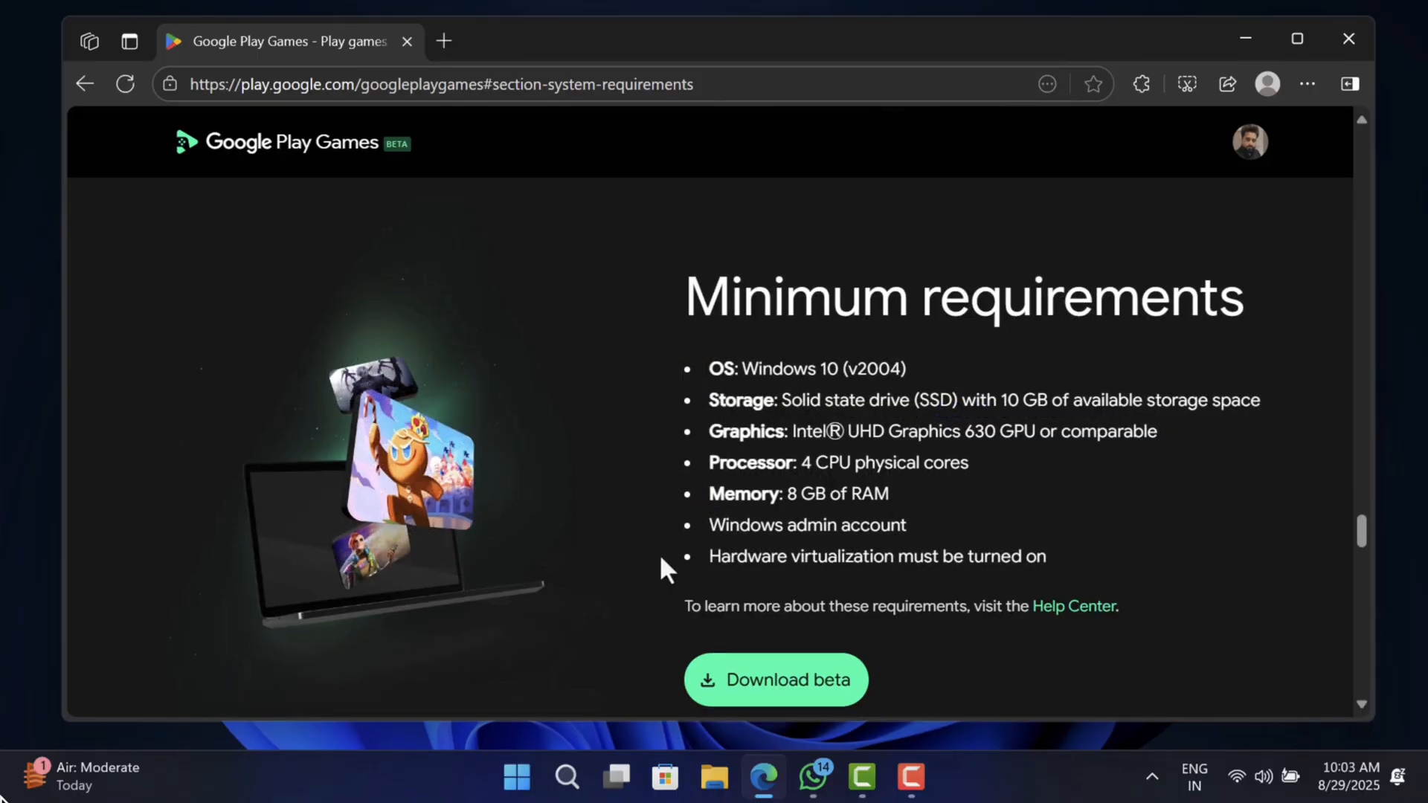
# Download Install-GooglePlayGames-Beta.exe and open it from the Downloads panel
pyautogui.scroll(-3)
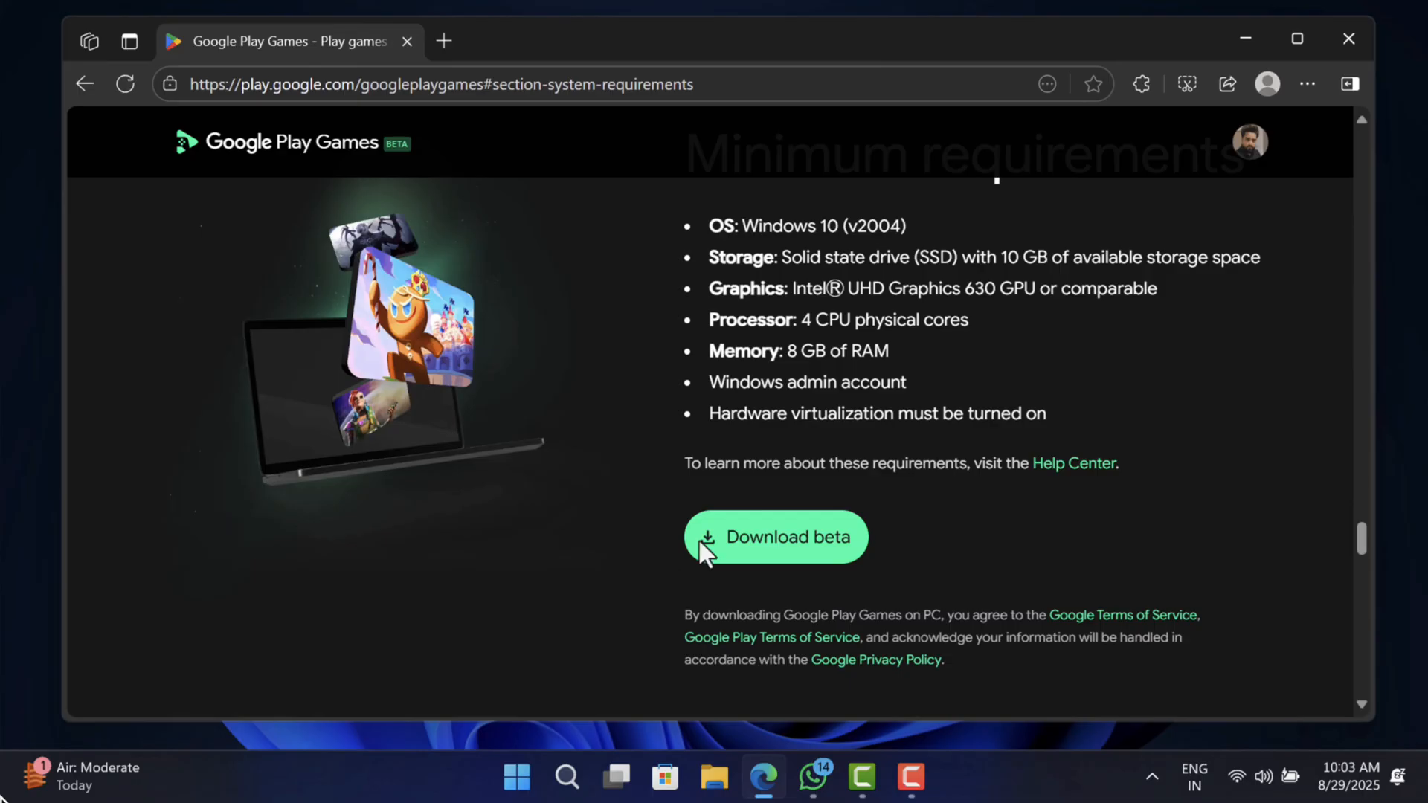
pyautogui.moveTo(447, 550)
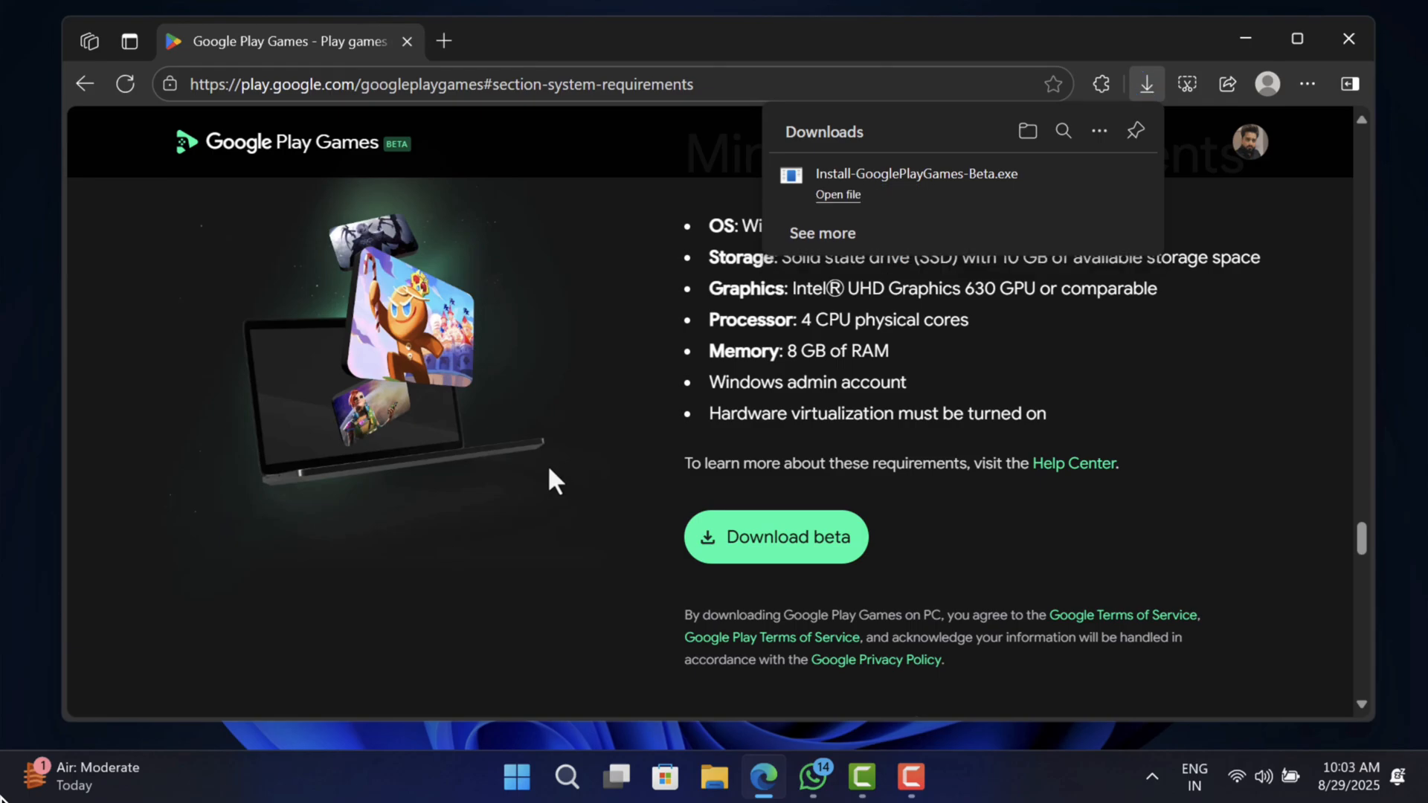
pyautogui.click(714, 778)
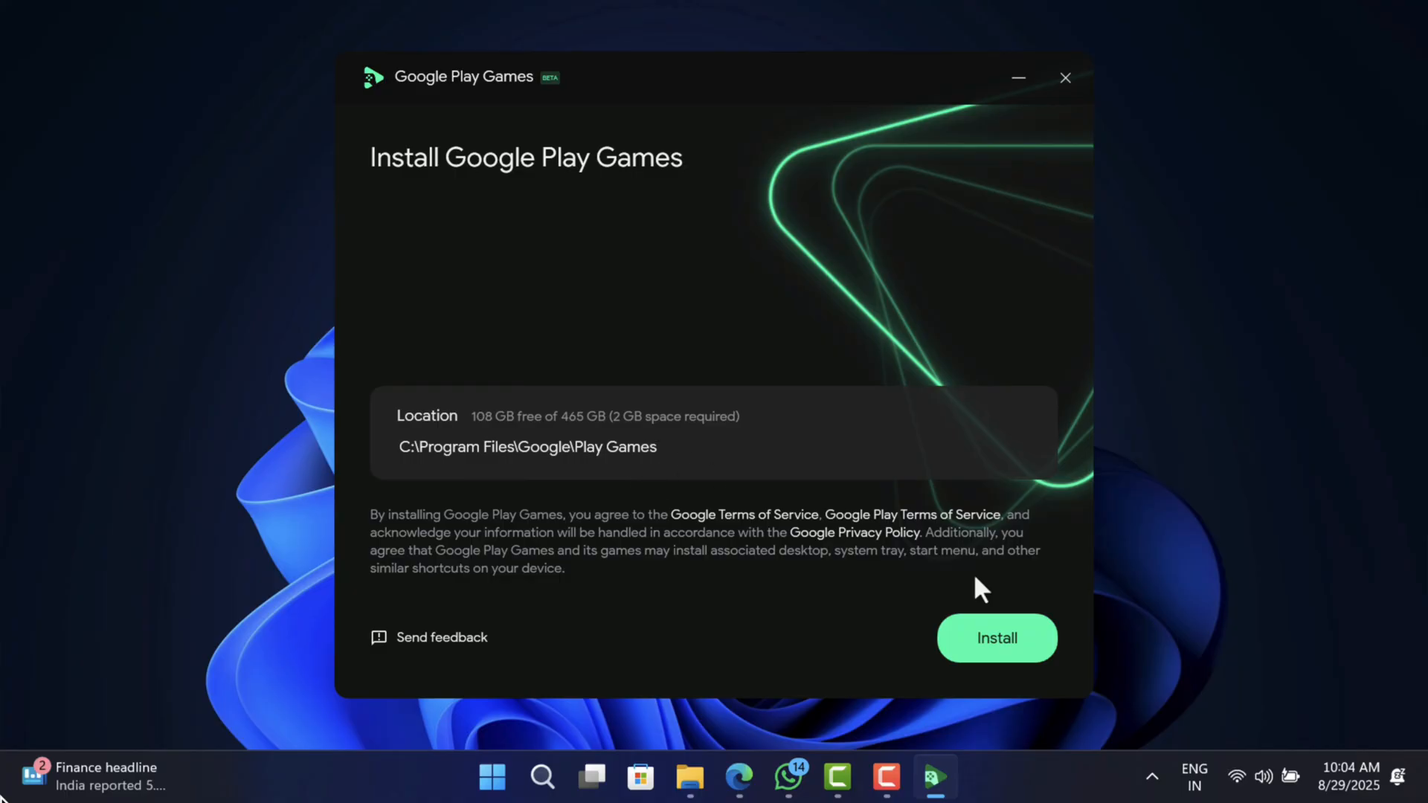
# Install Google Play Games beta, allowing device changes, then start Google sign-in
pyautogui.click(995, 638)
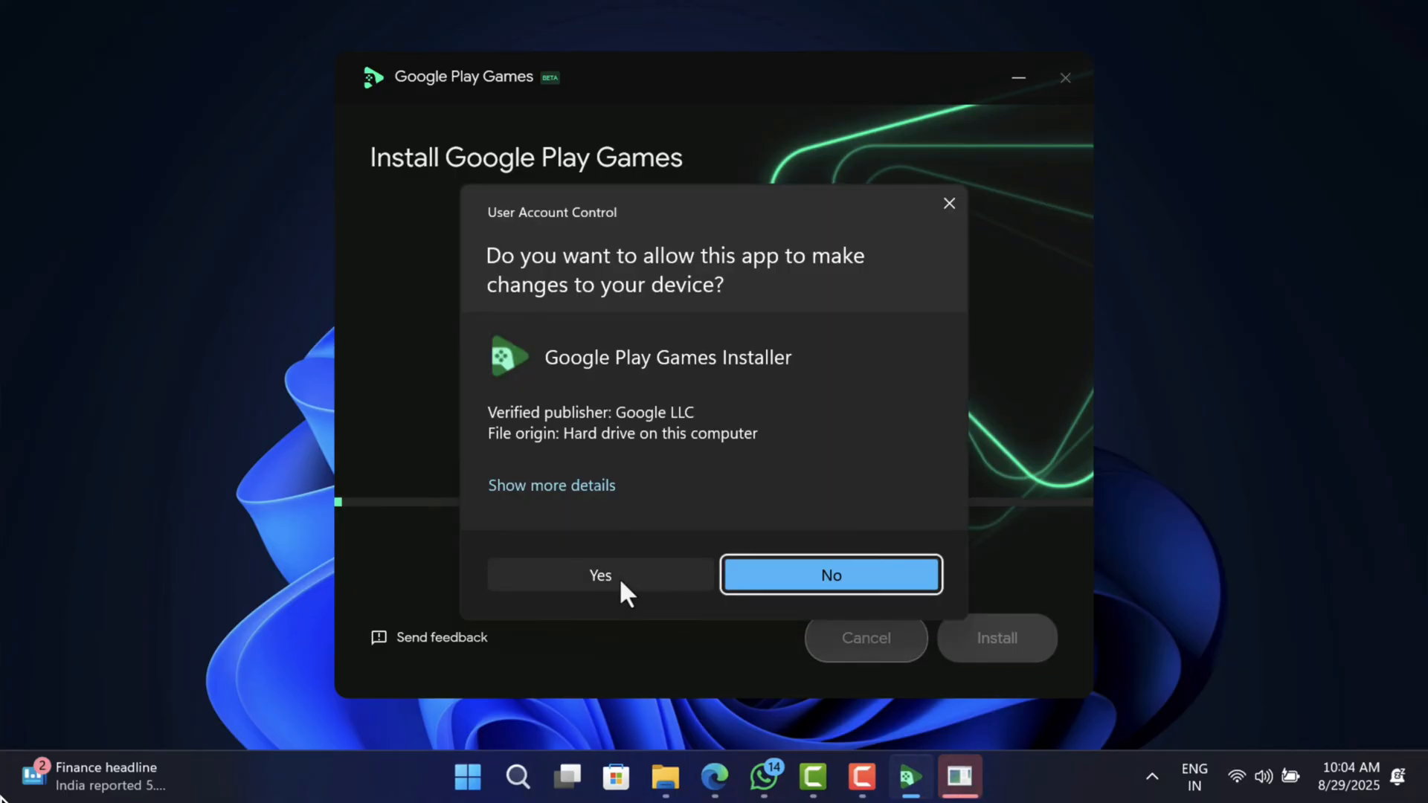
pyautogui.click(599, 574)
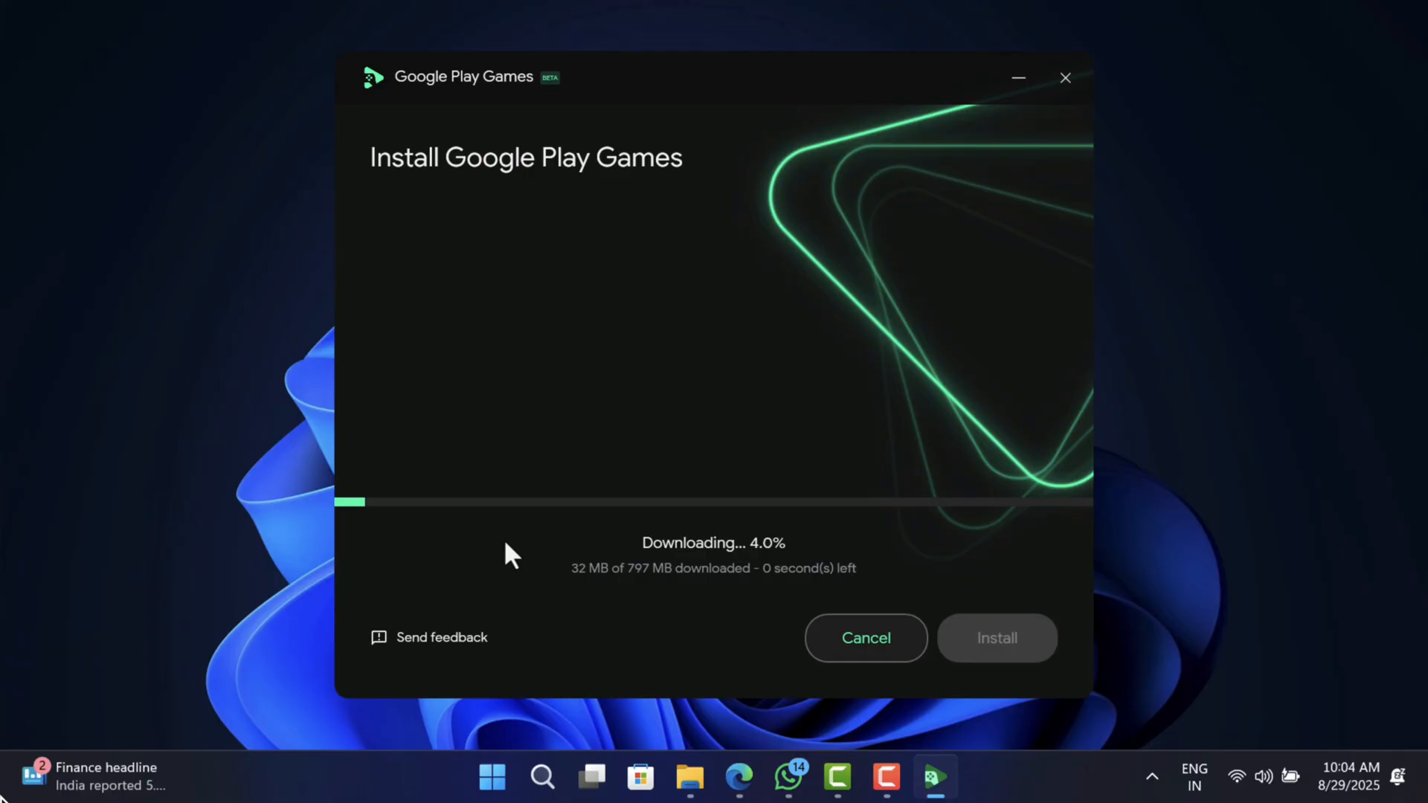
pyautogui.moveTo(650, 590)
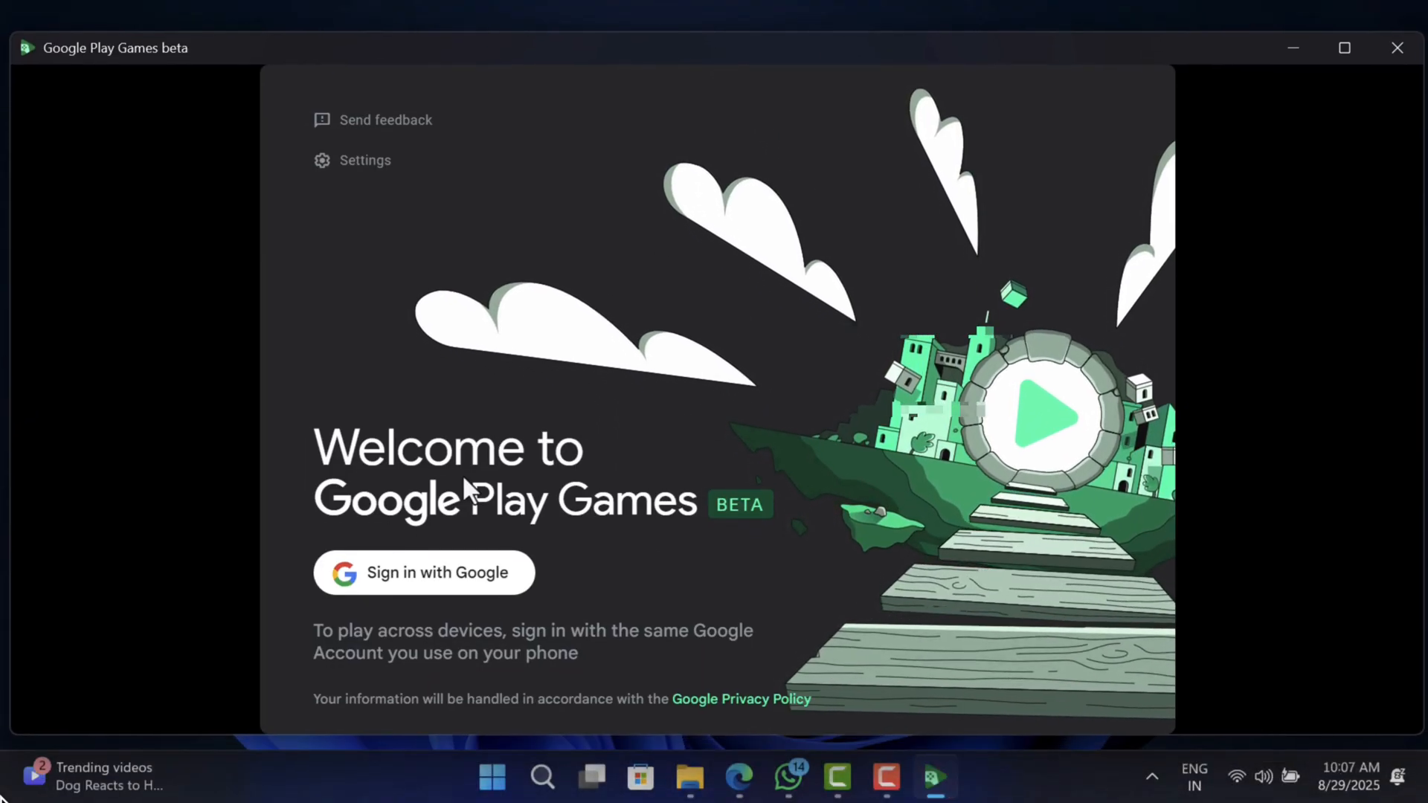
pyautogui.click(424, 573)
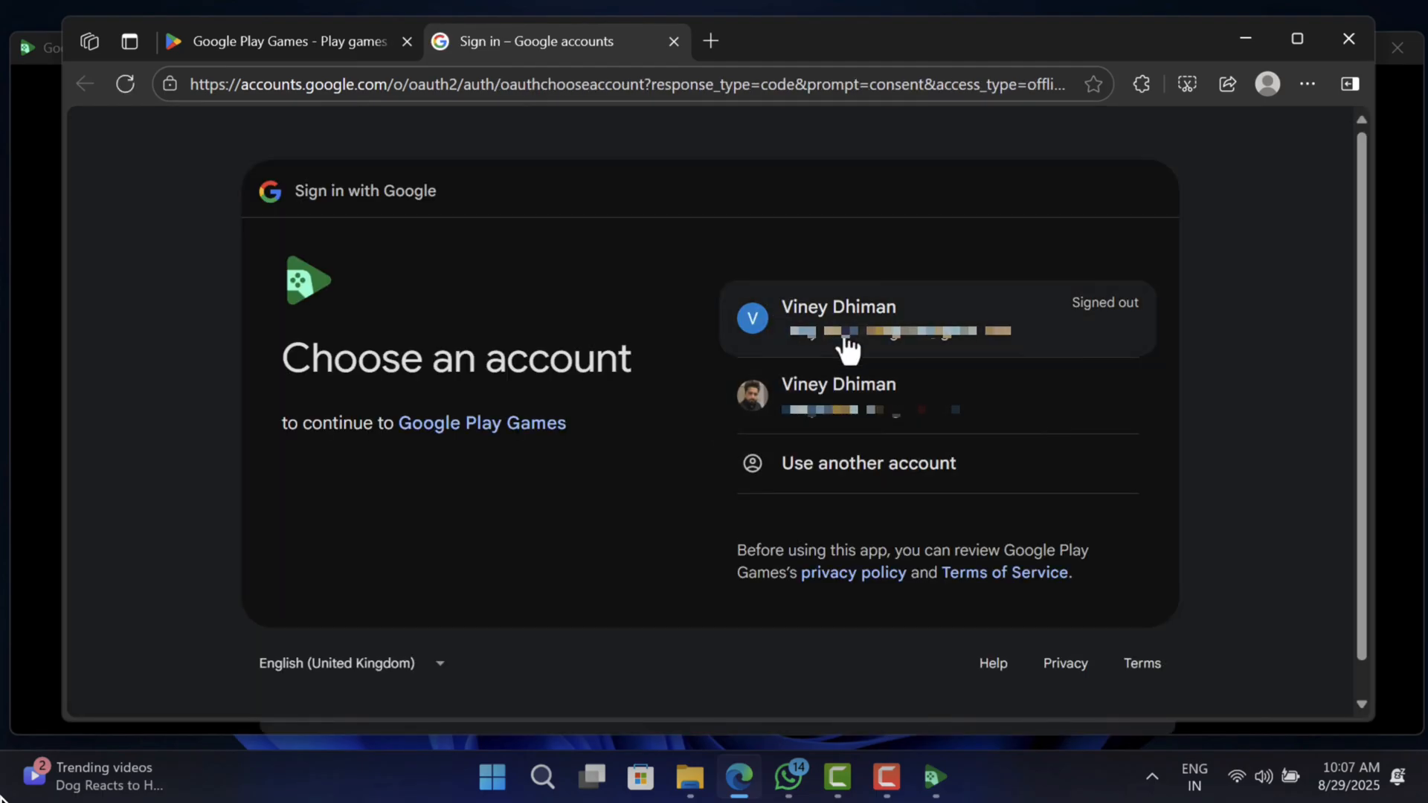
pyautogui.moveTo(861, 343)
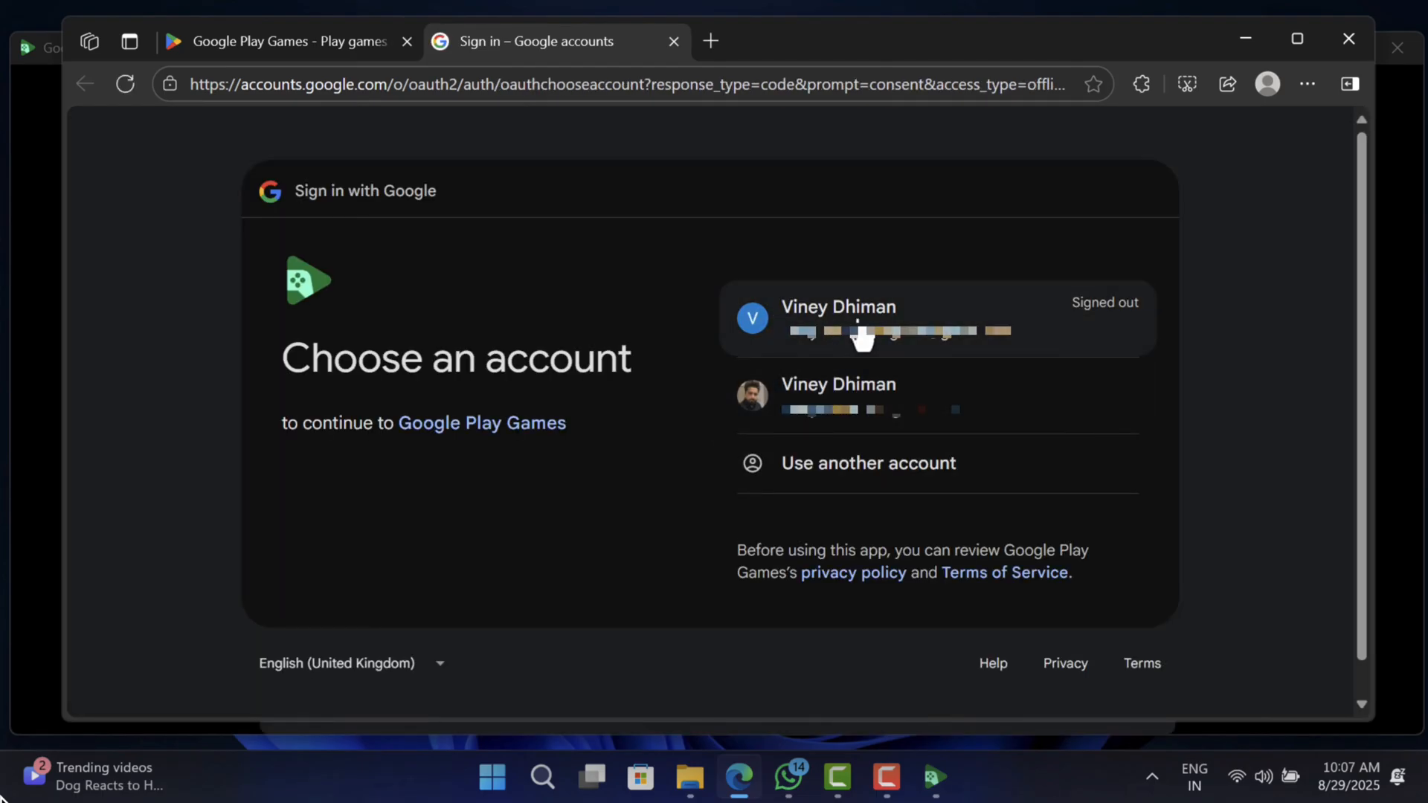
# Choose the Google account, submit its password and confirm signing in to Google Play Games
pyautogui.click(838, 319)
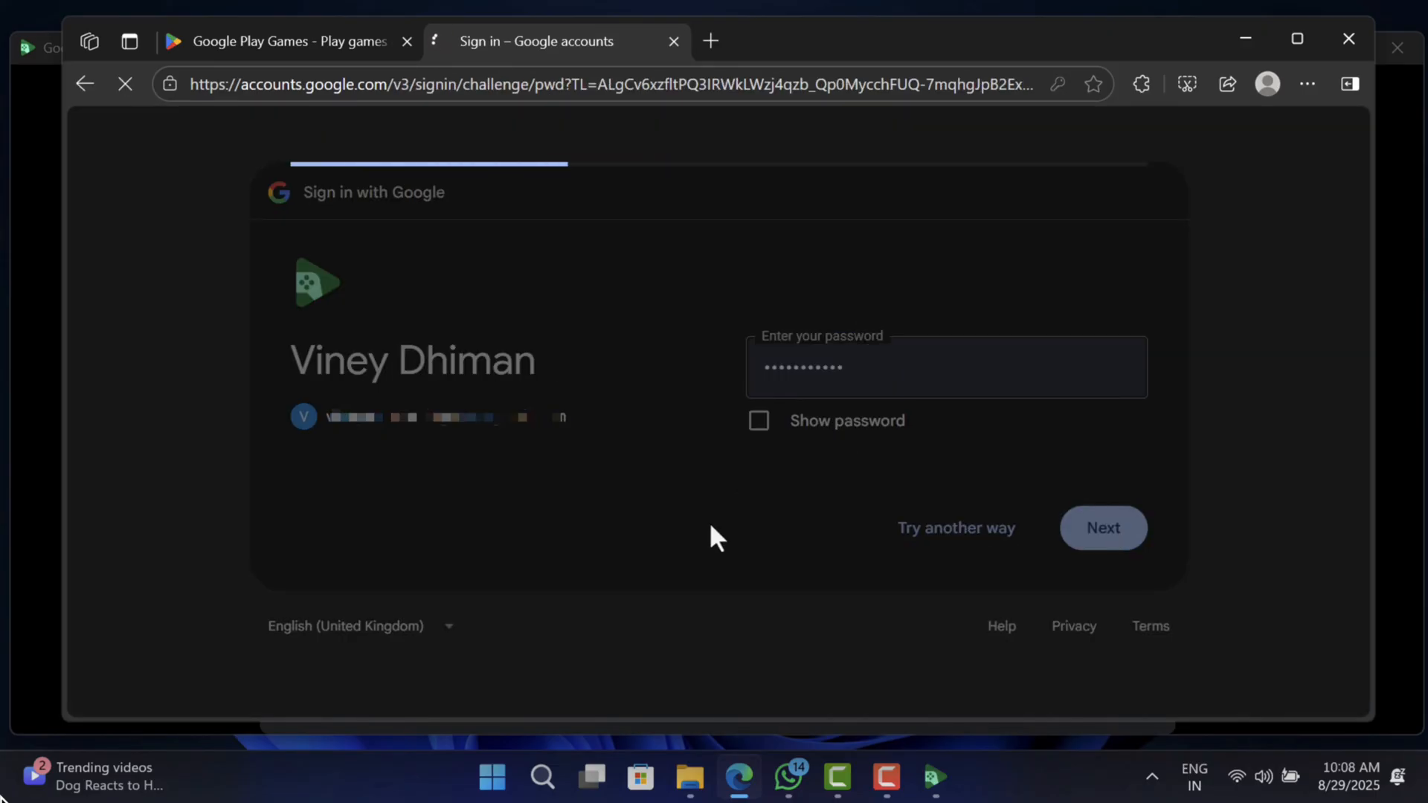
pyautogui.click(1101, 528)
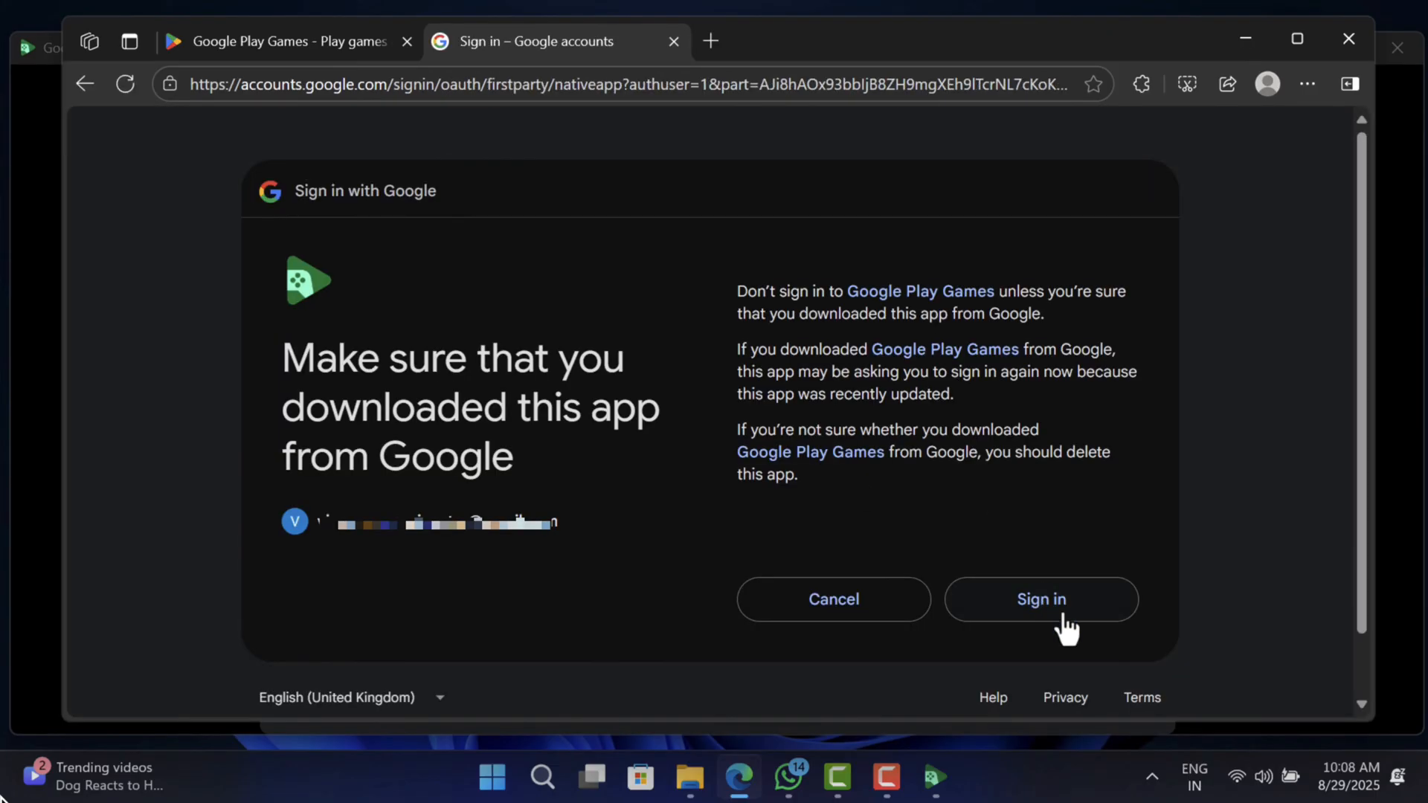
pyautogui.click(1039, 600)
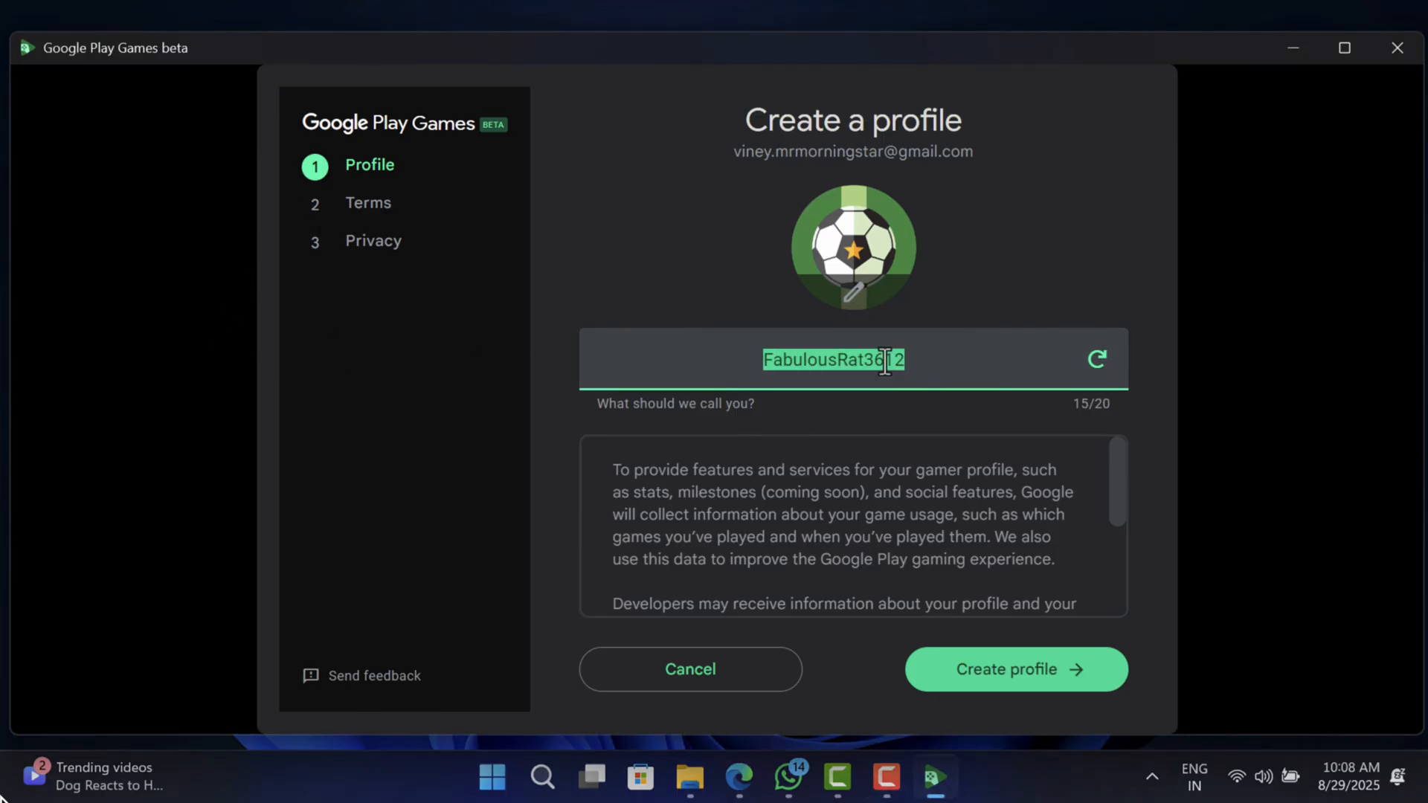
# Create the 'geekermag' profile, accept the terms and finish with usage-data sharing on
pyautogui.write('geekerma')
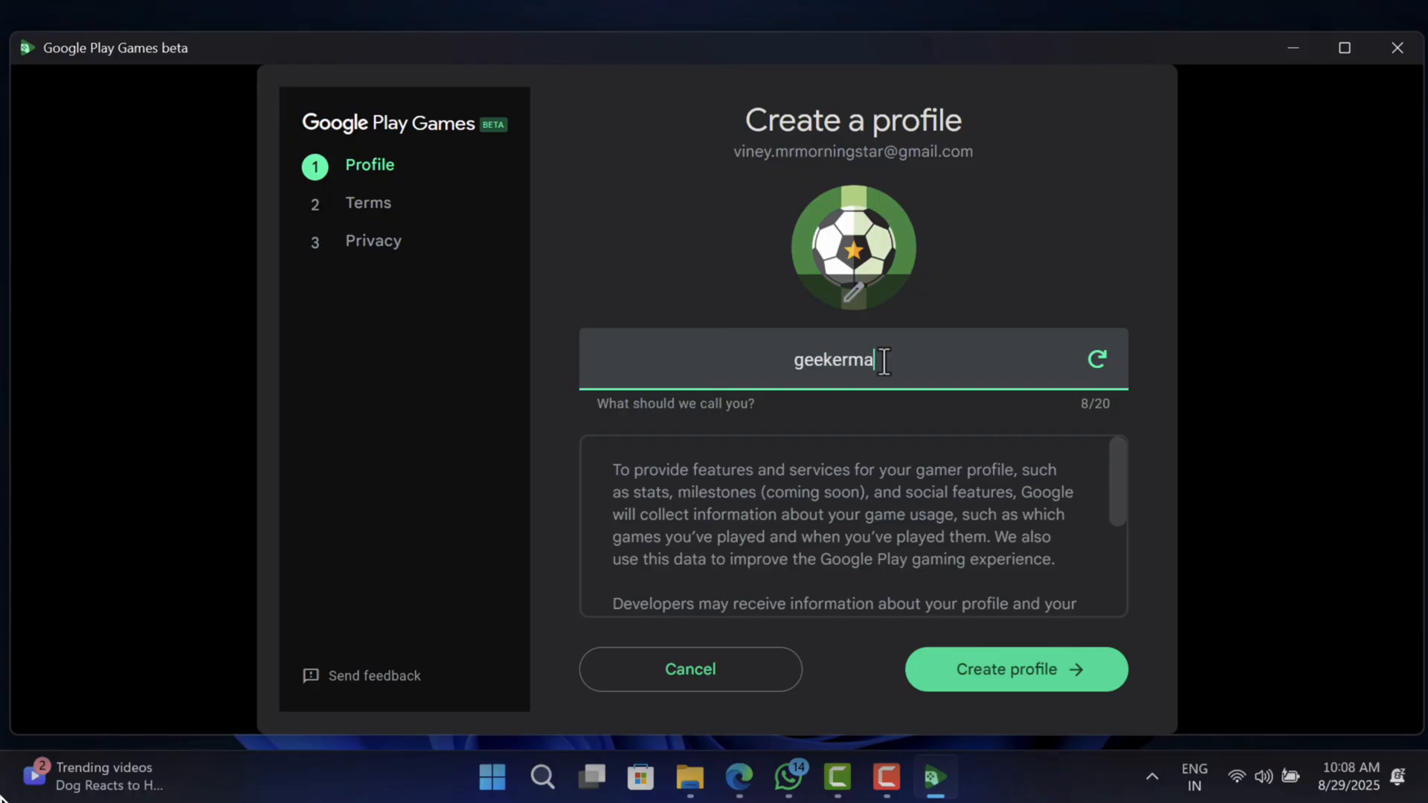
pyautogui.write('g')
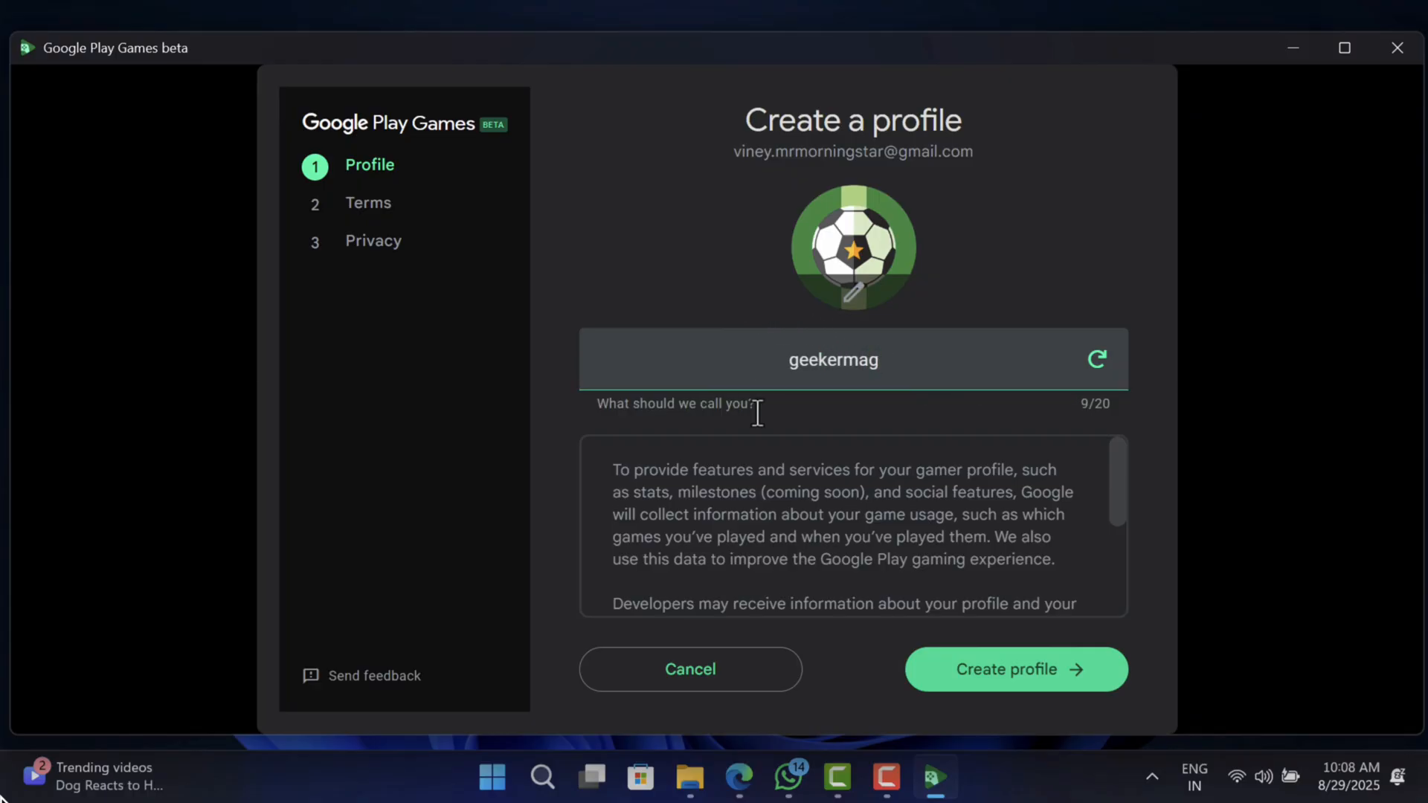
pyautogui.scroll(-3)
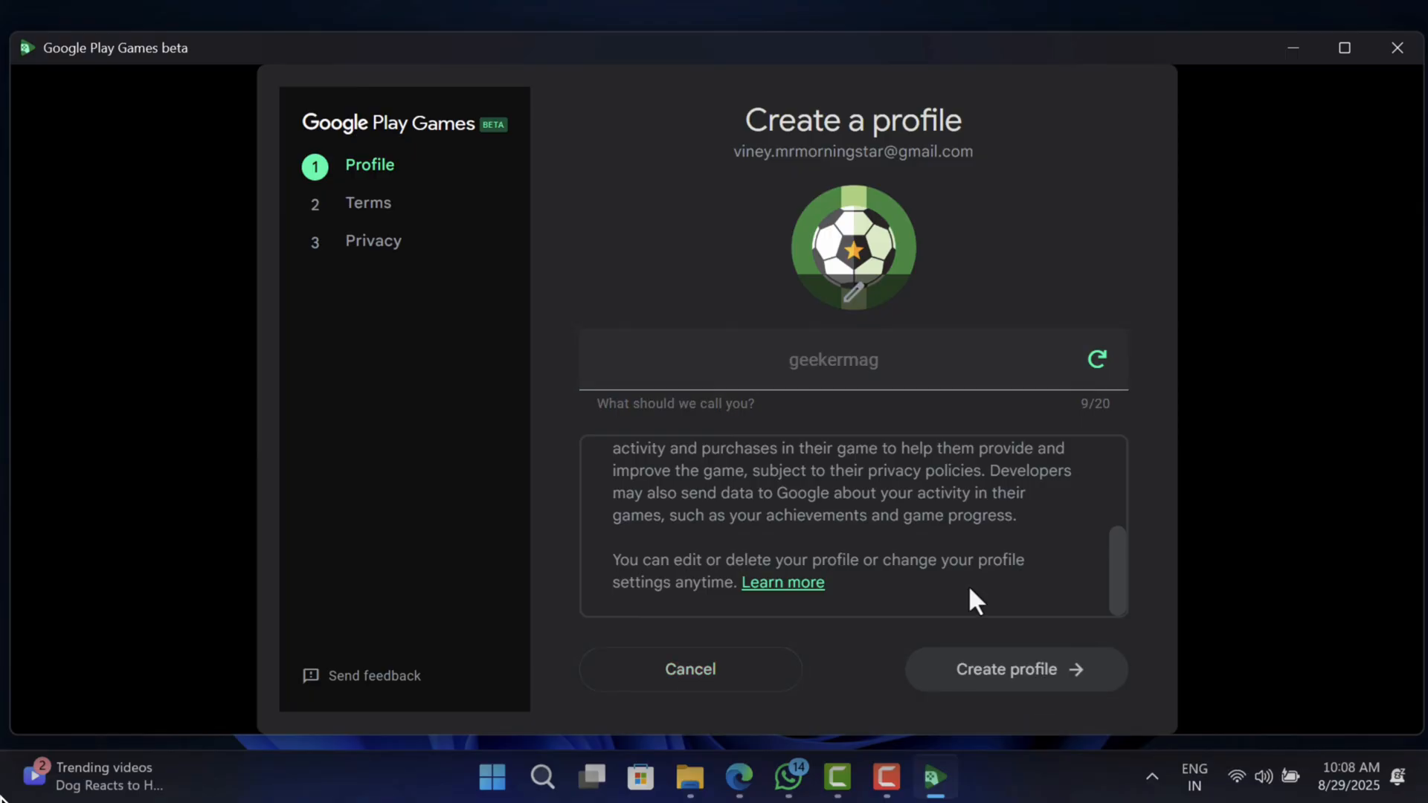
pyautogui.click(1013, 668)
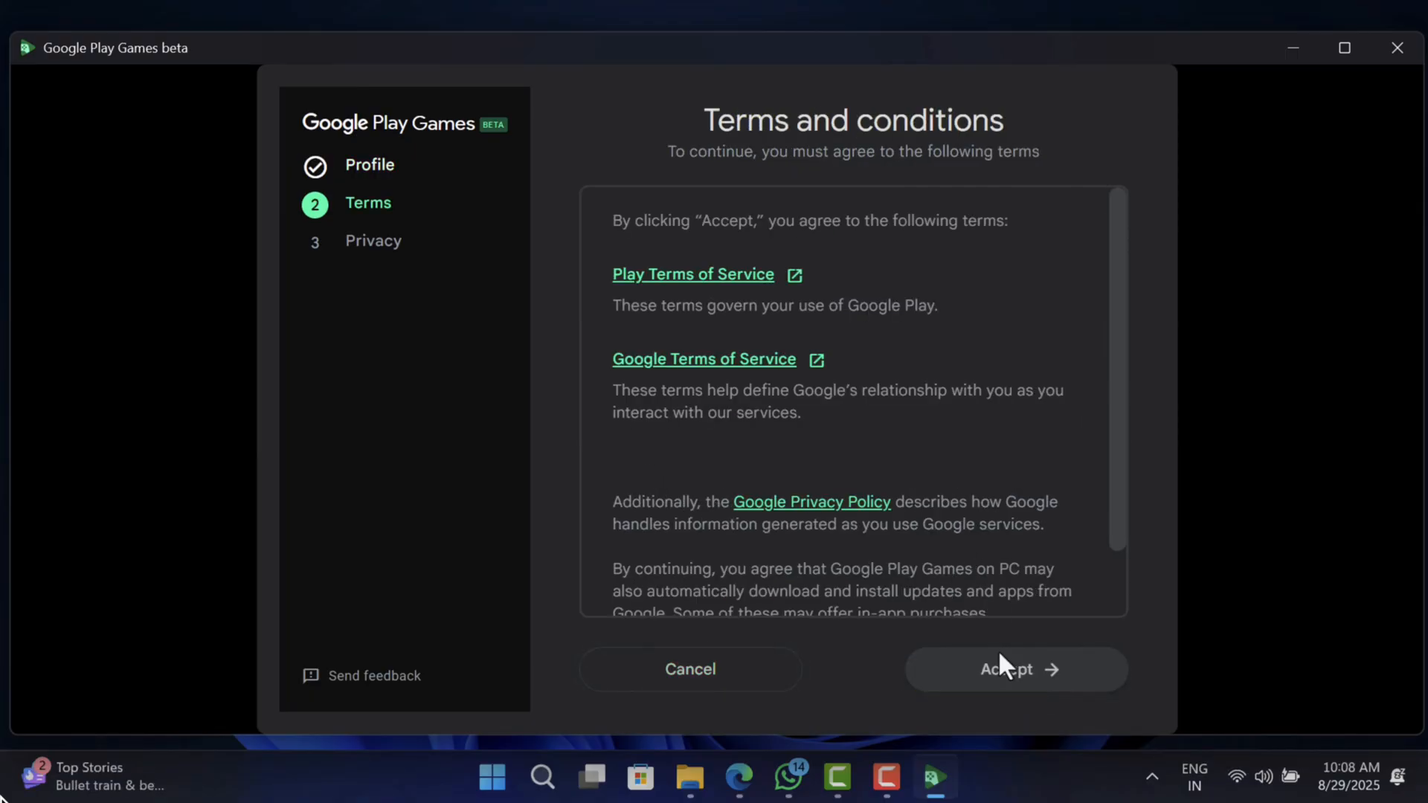
pyautogui.click(1013, 667)
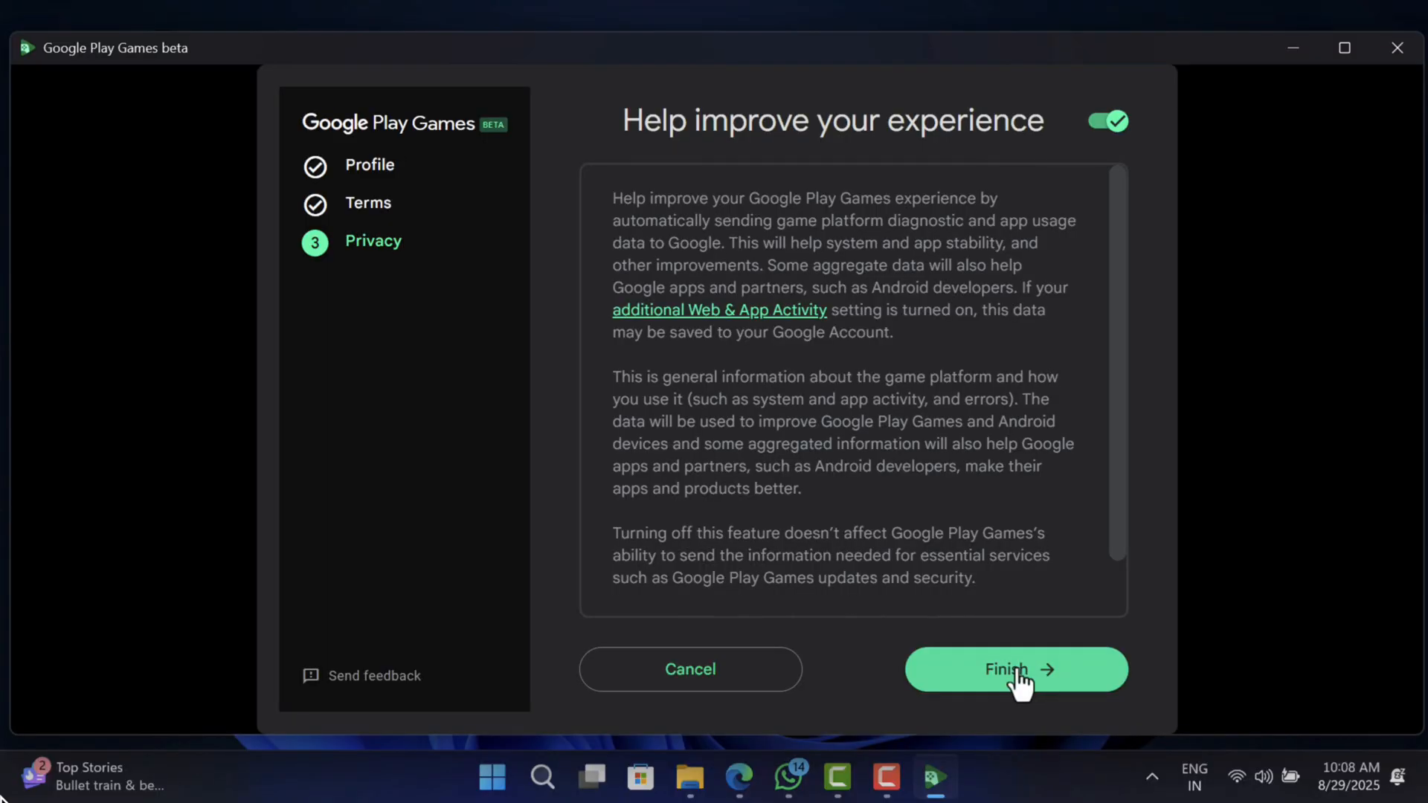
pyautogui.click(1013, 670)
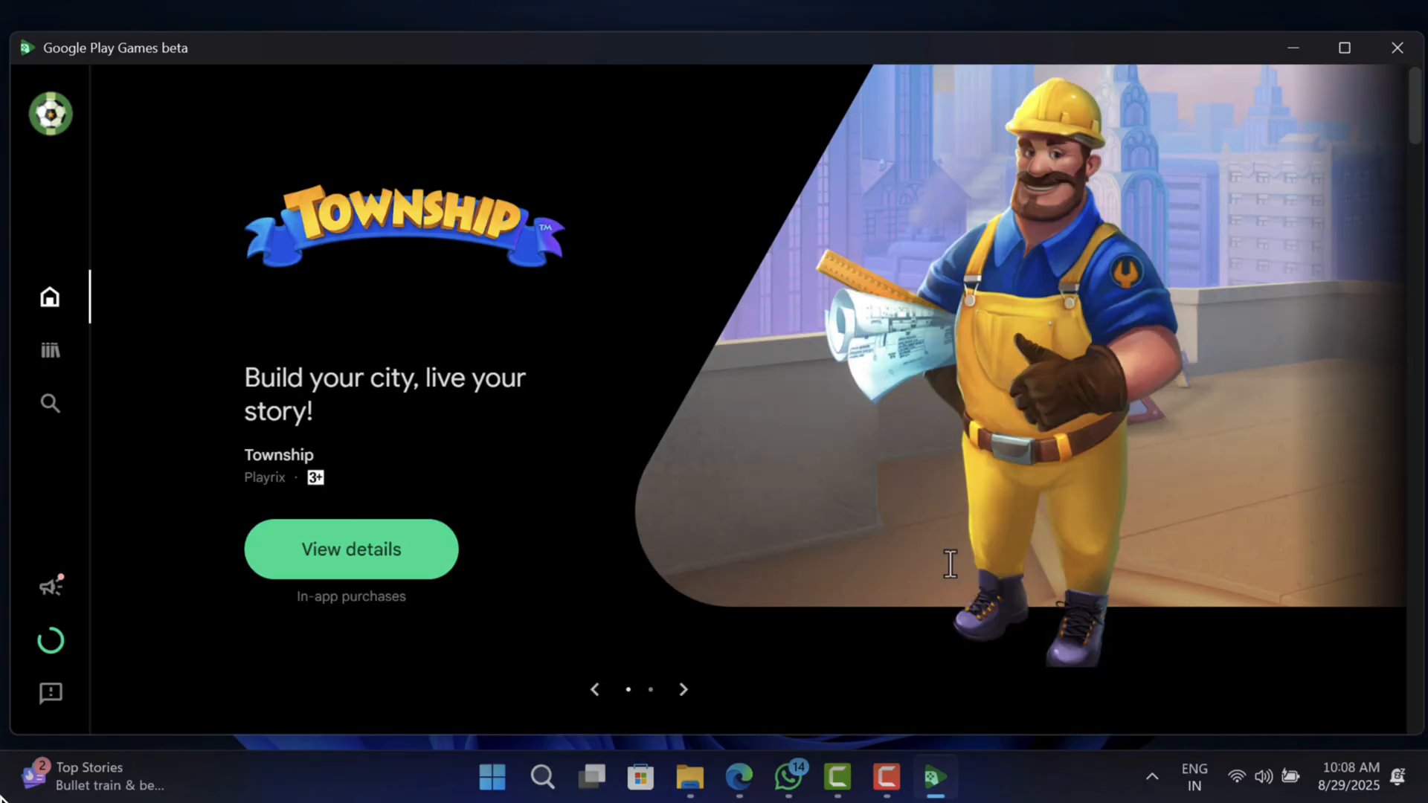
pyautogui.moveTo(189, 313)
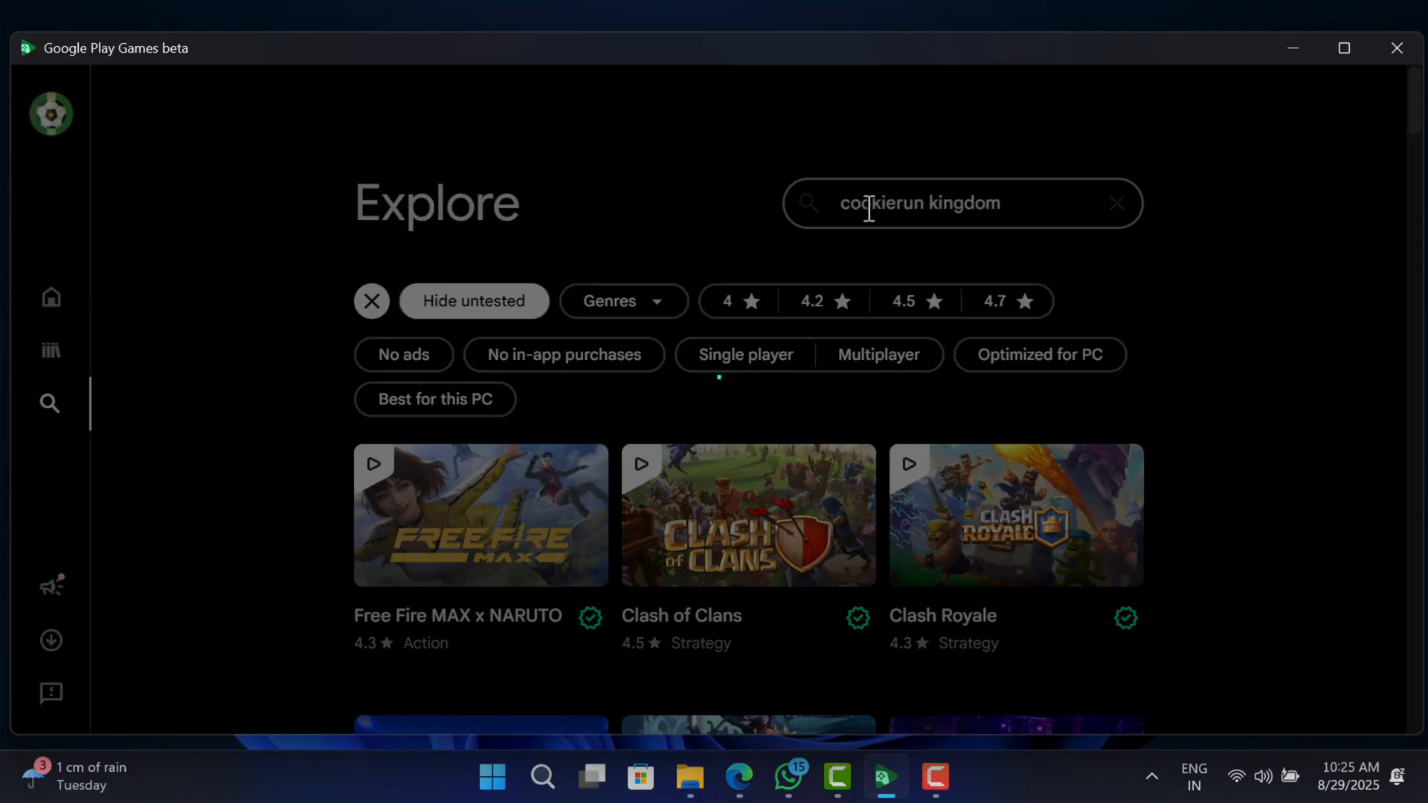
# Search 'cookierun kingdom' and open the CookieRun: Kingdom game page
pyautogui.press('enter')
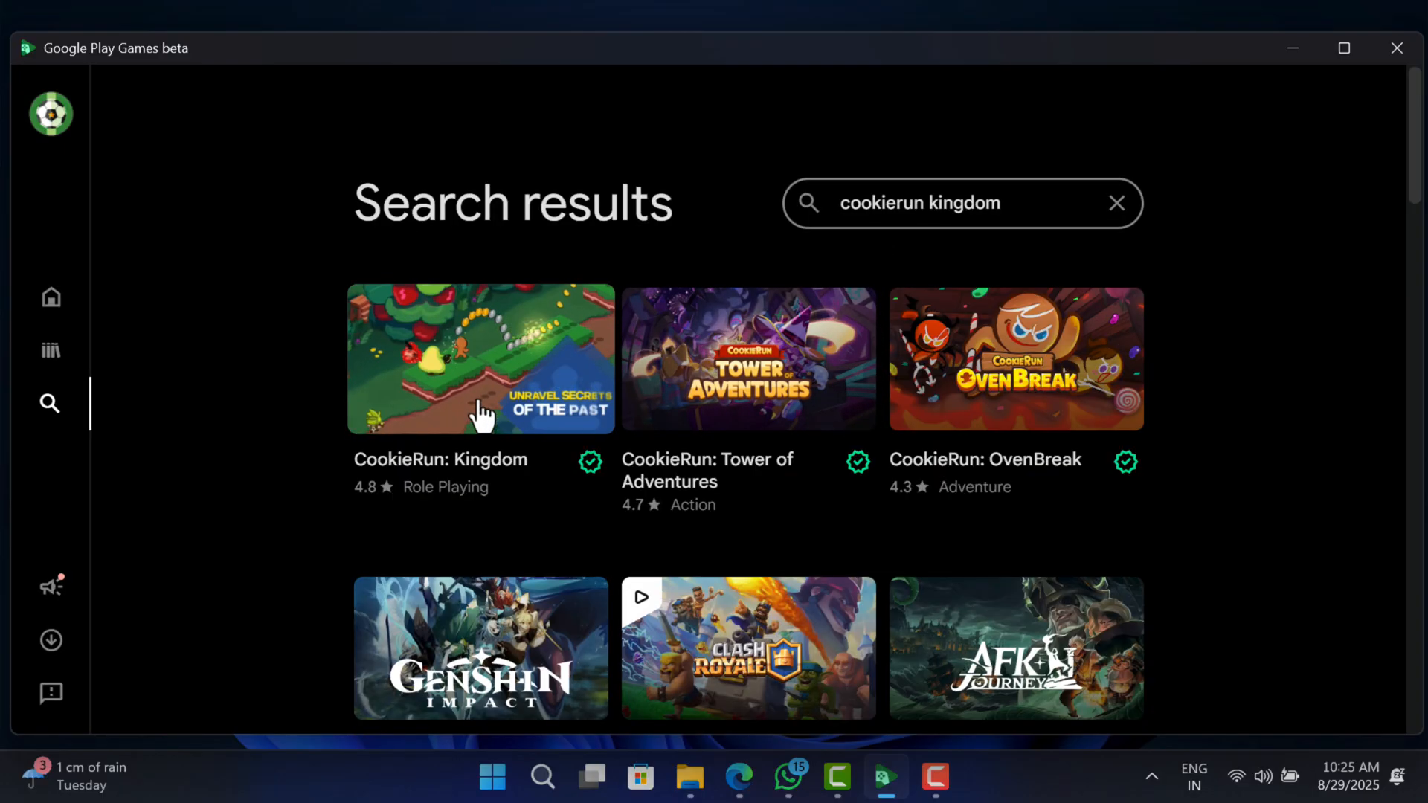
pyautogui.click(480, 358)
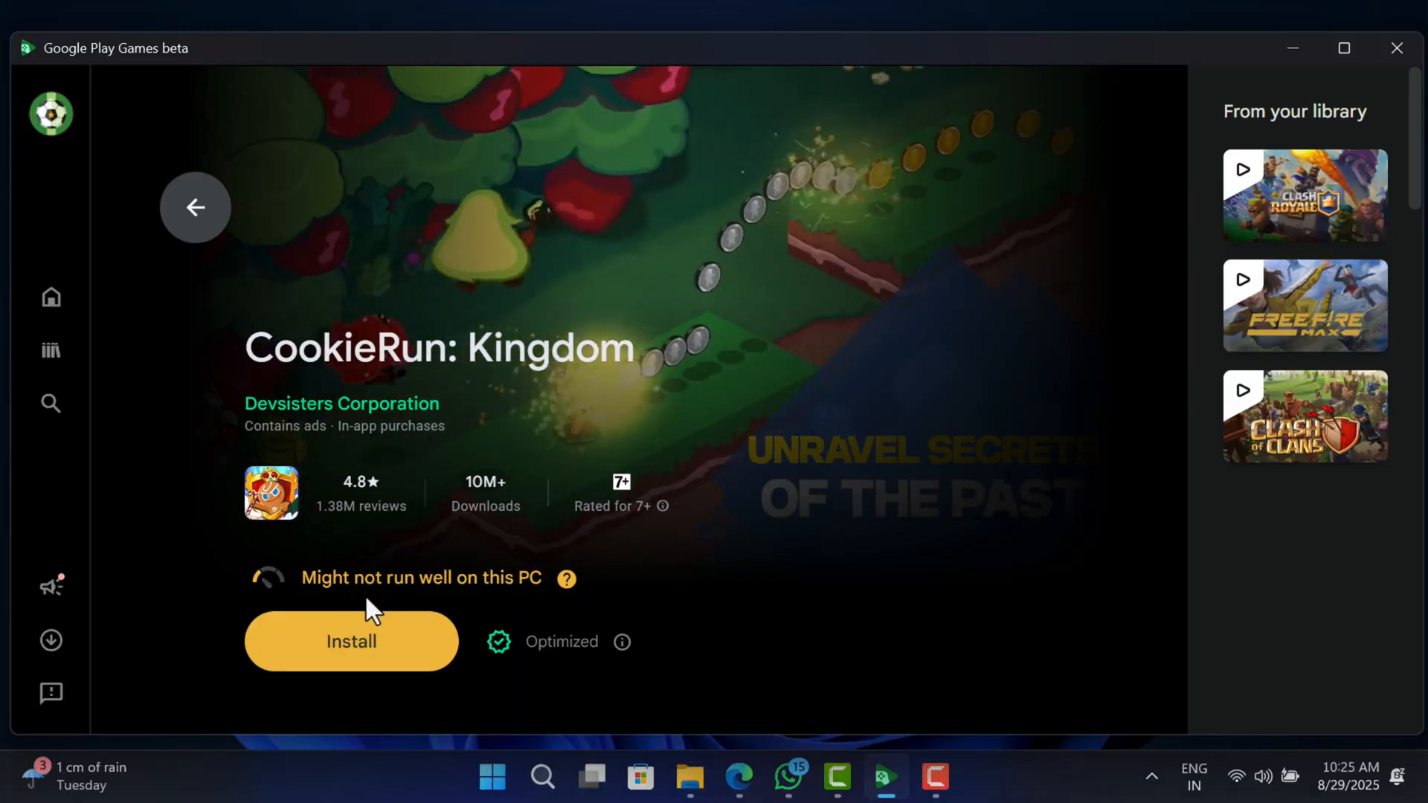
# Install CookieRun: Kingdom and launch it from the library
pyautogui.doubleClick(330, 577)
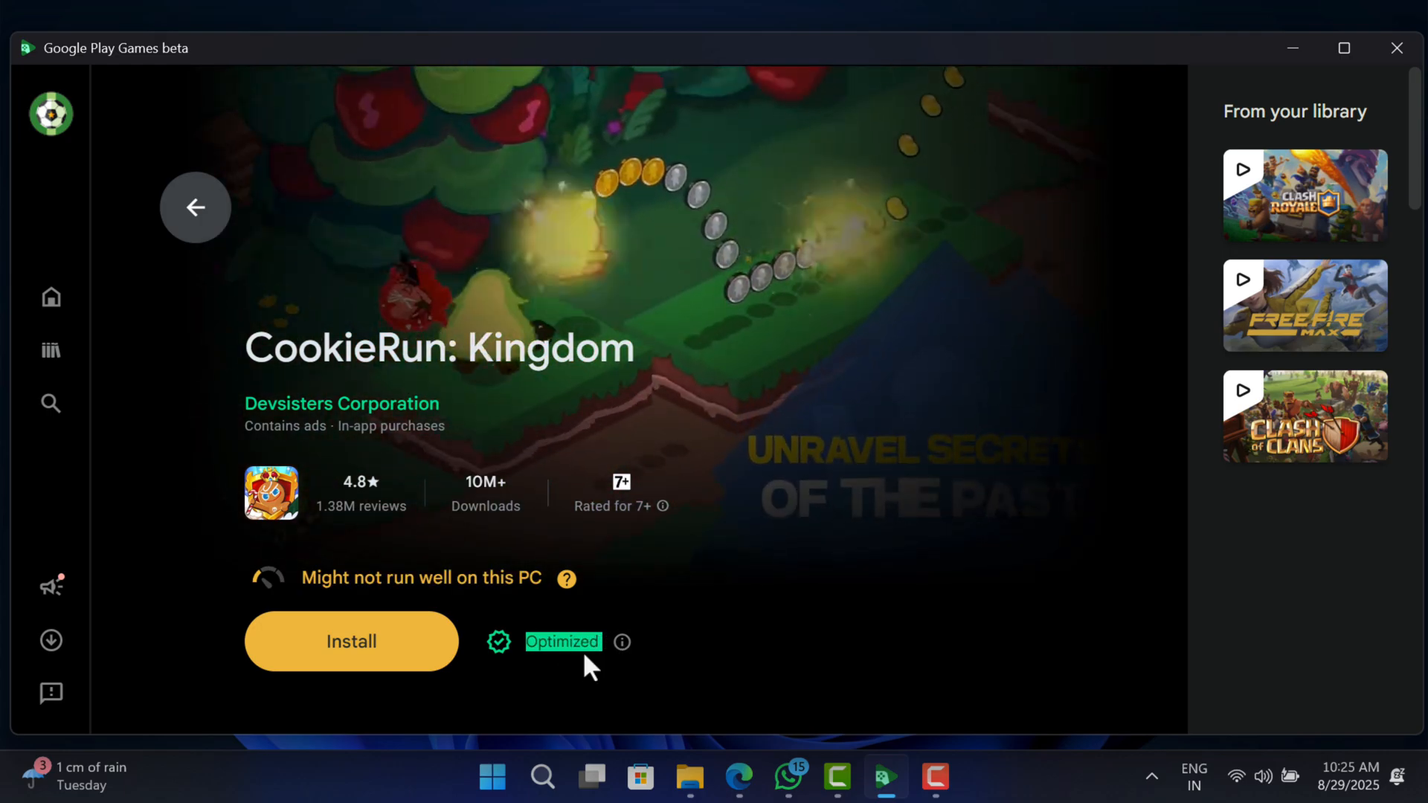
pyautogui.click(351, 641)
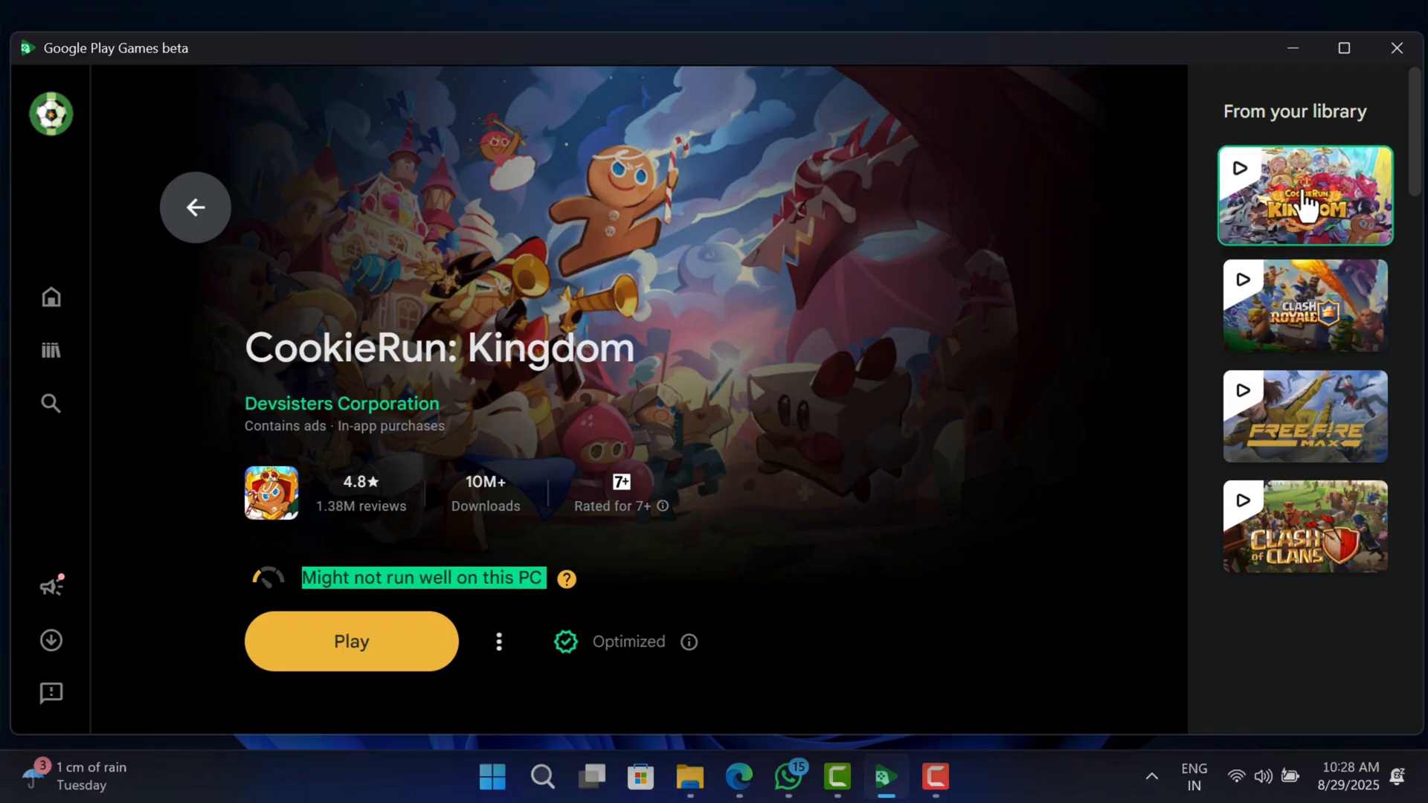
pyautogui.click(351, 641)
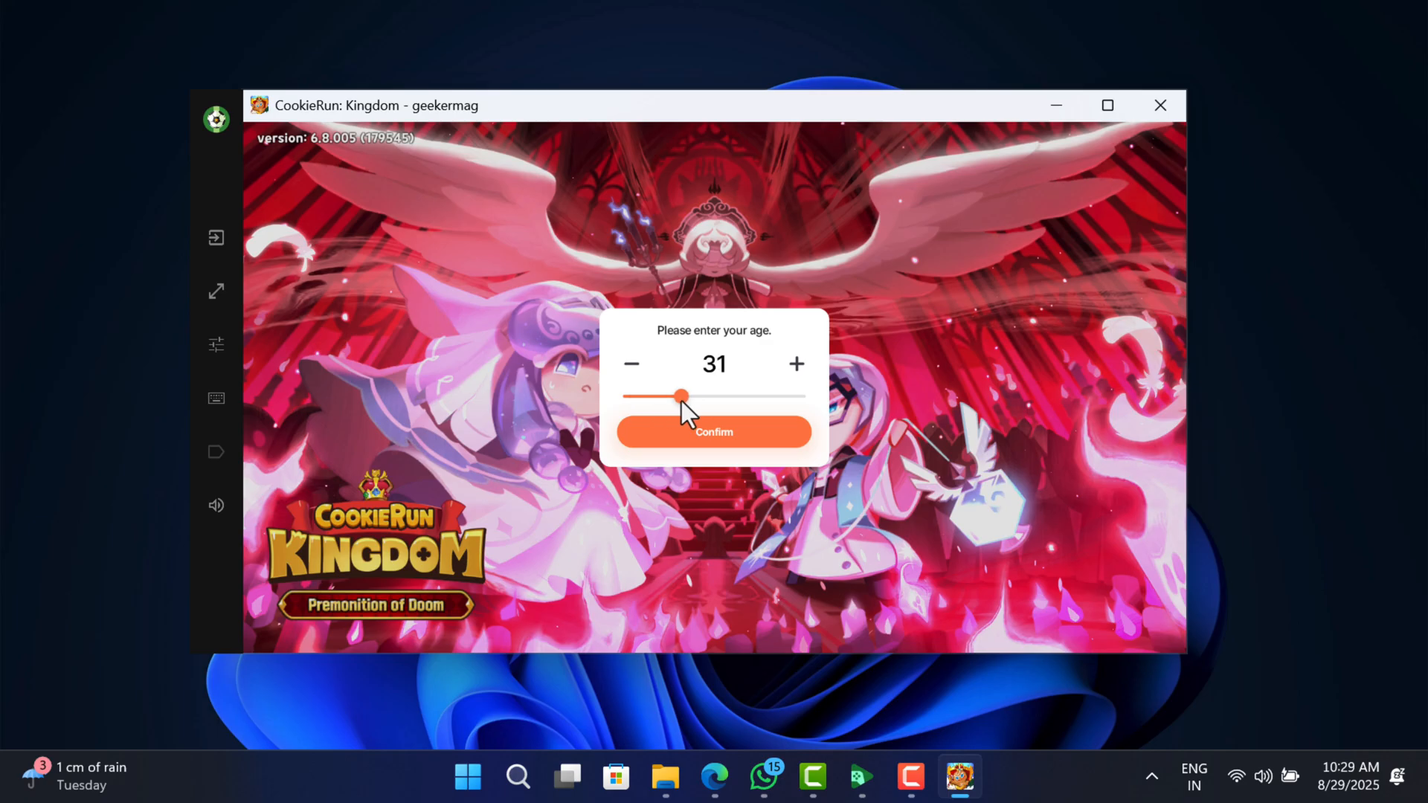
# Confirm the age of 31 and start the new data pack download with voice-over
pyautogui.click(714, 431)
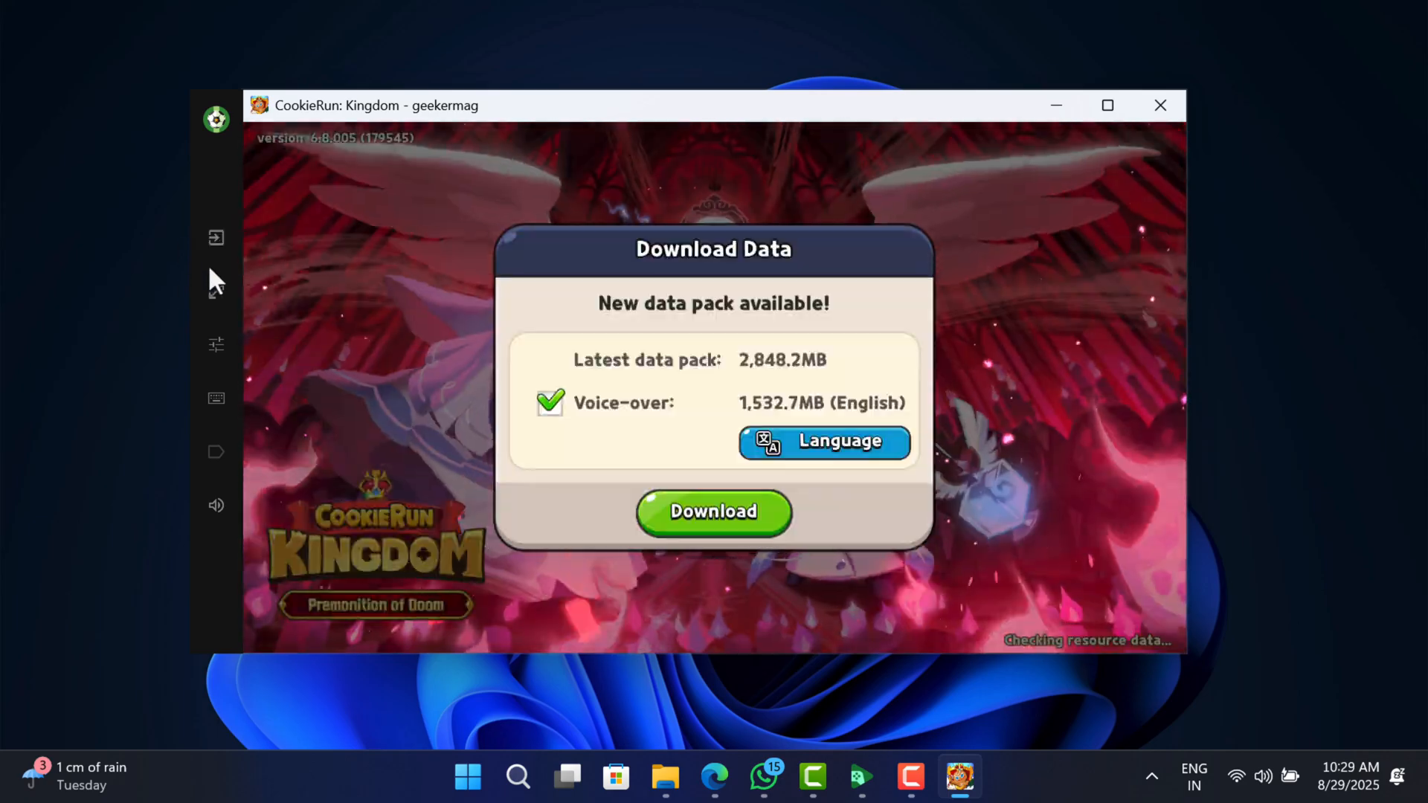
pyautogui.click(713, 511)
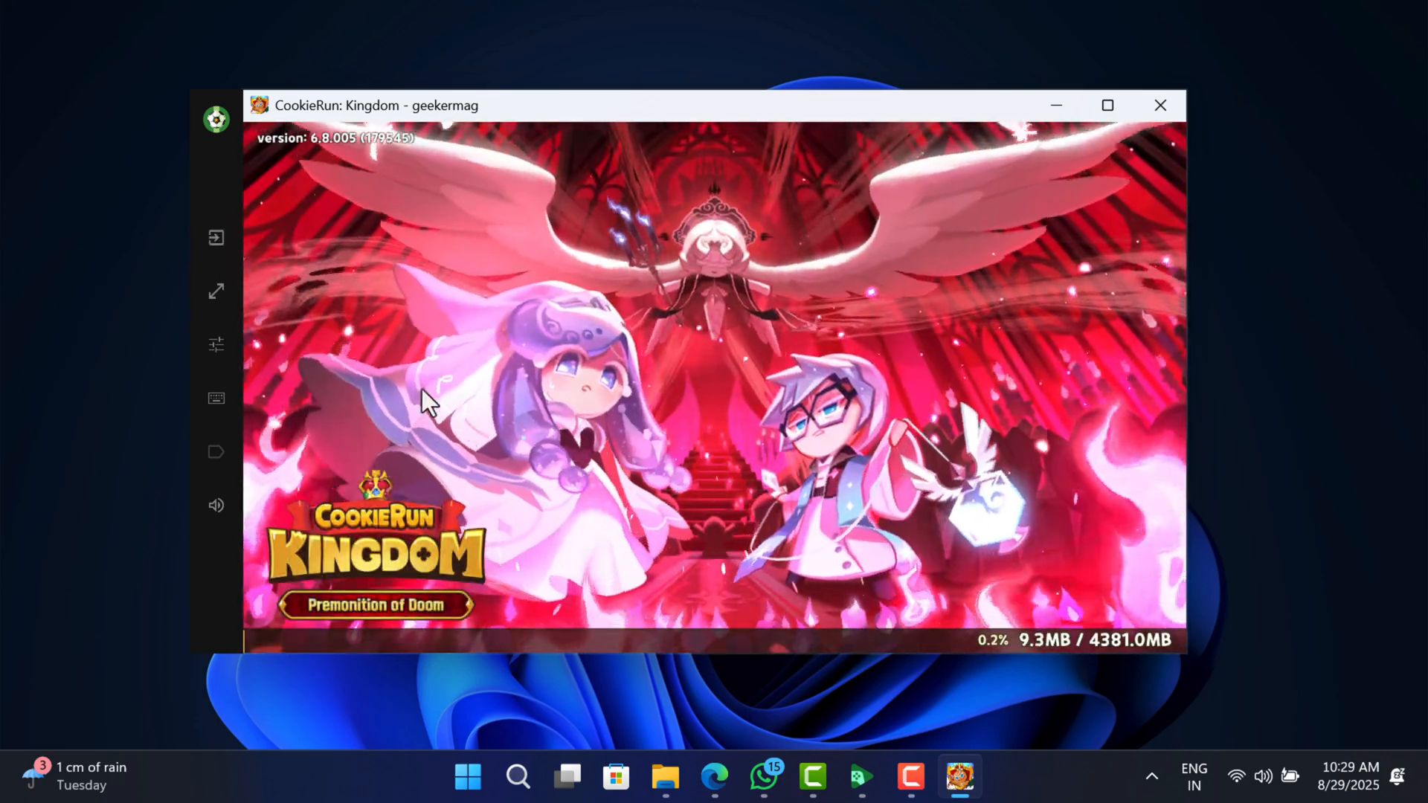
pyautogui.moveTo(216, 292)
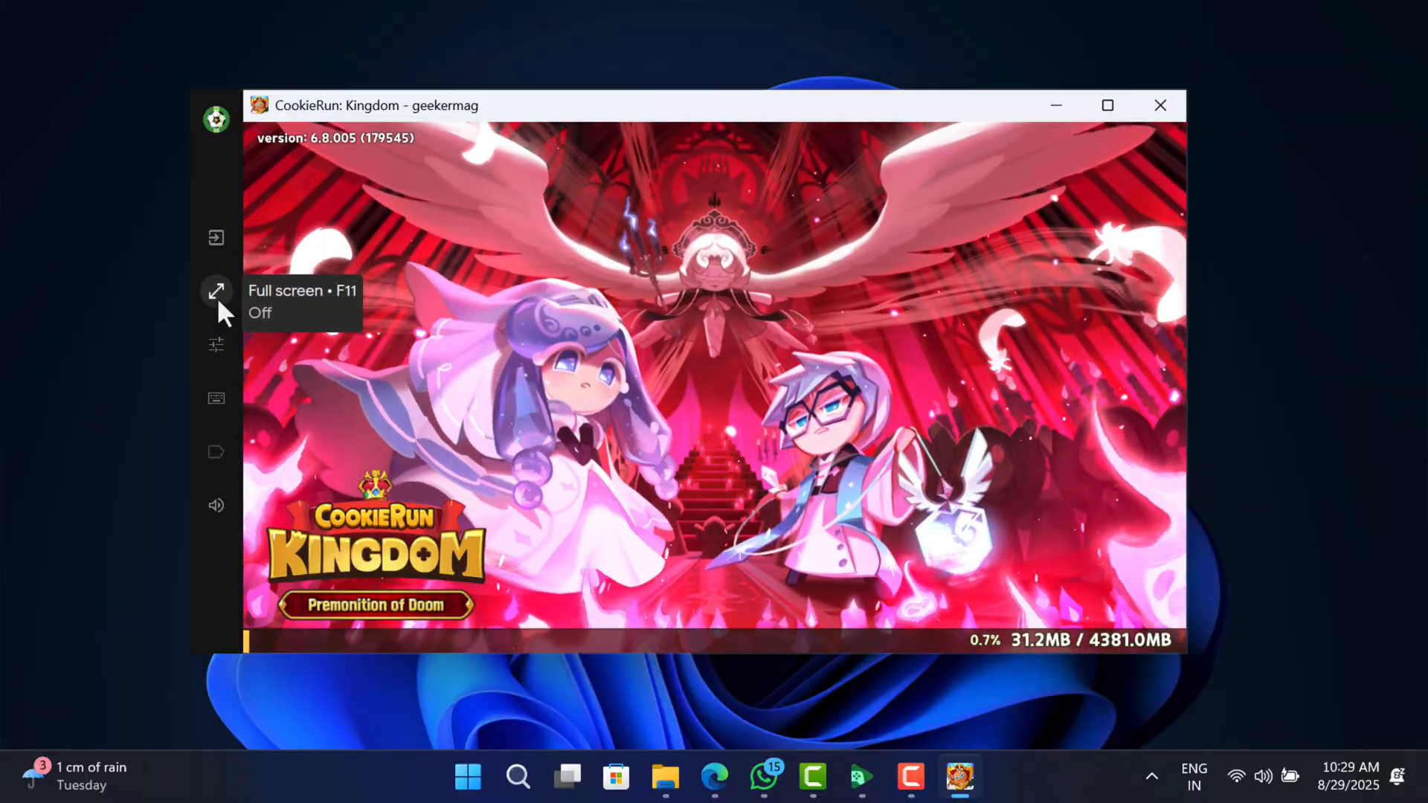
pyautogui.moveTo(217, 355)
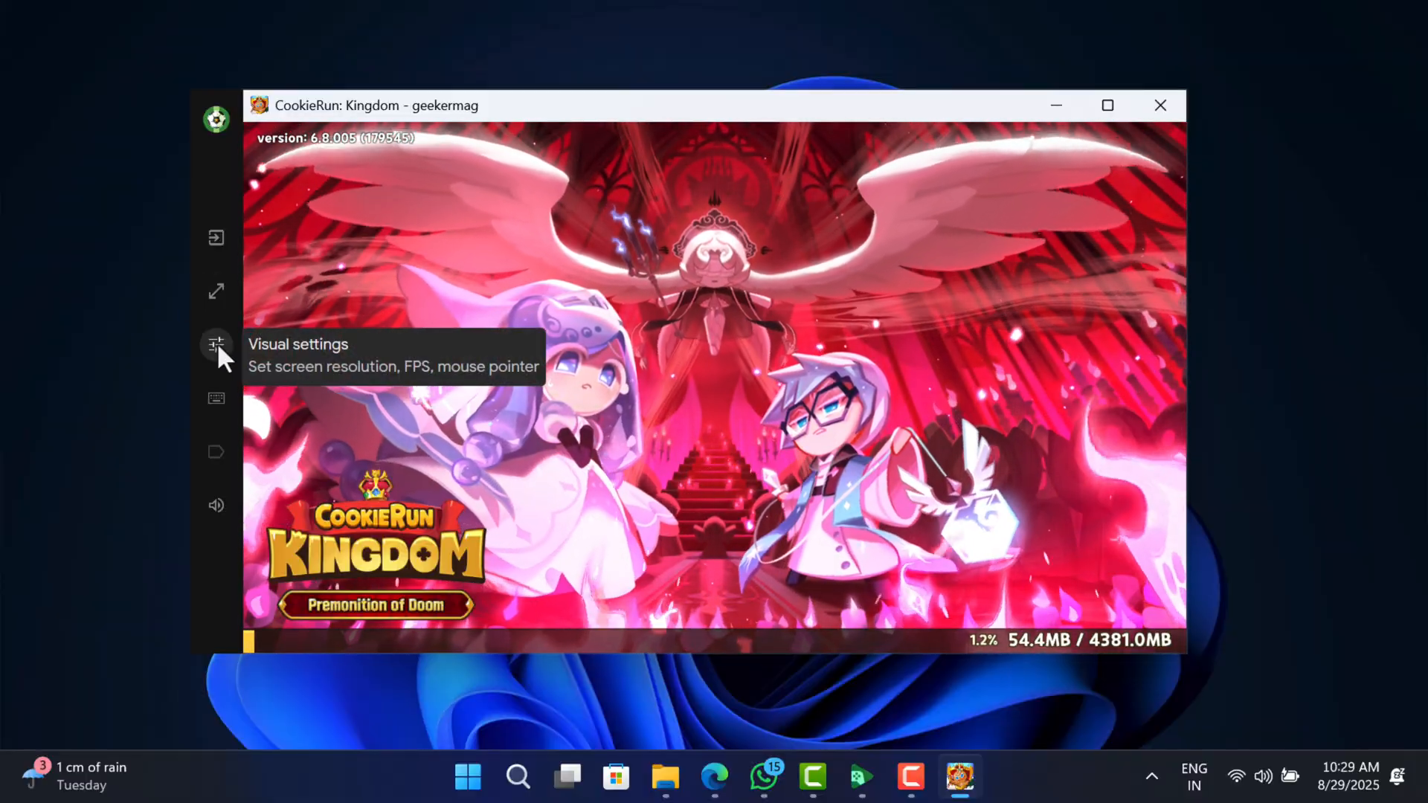
pyautogui.click(216, 343)
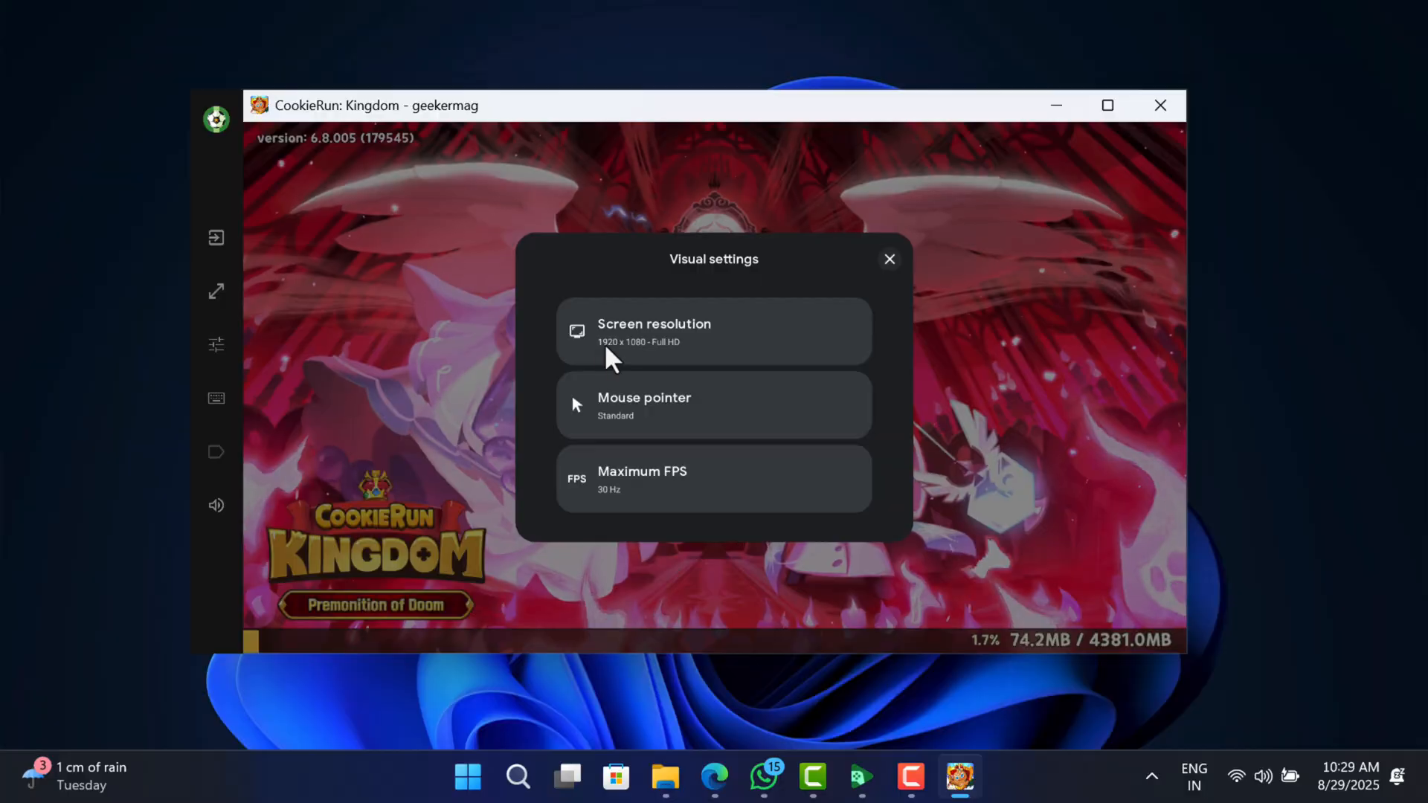
pyautogui.click(713, 330)
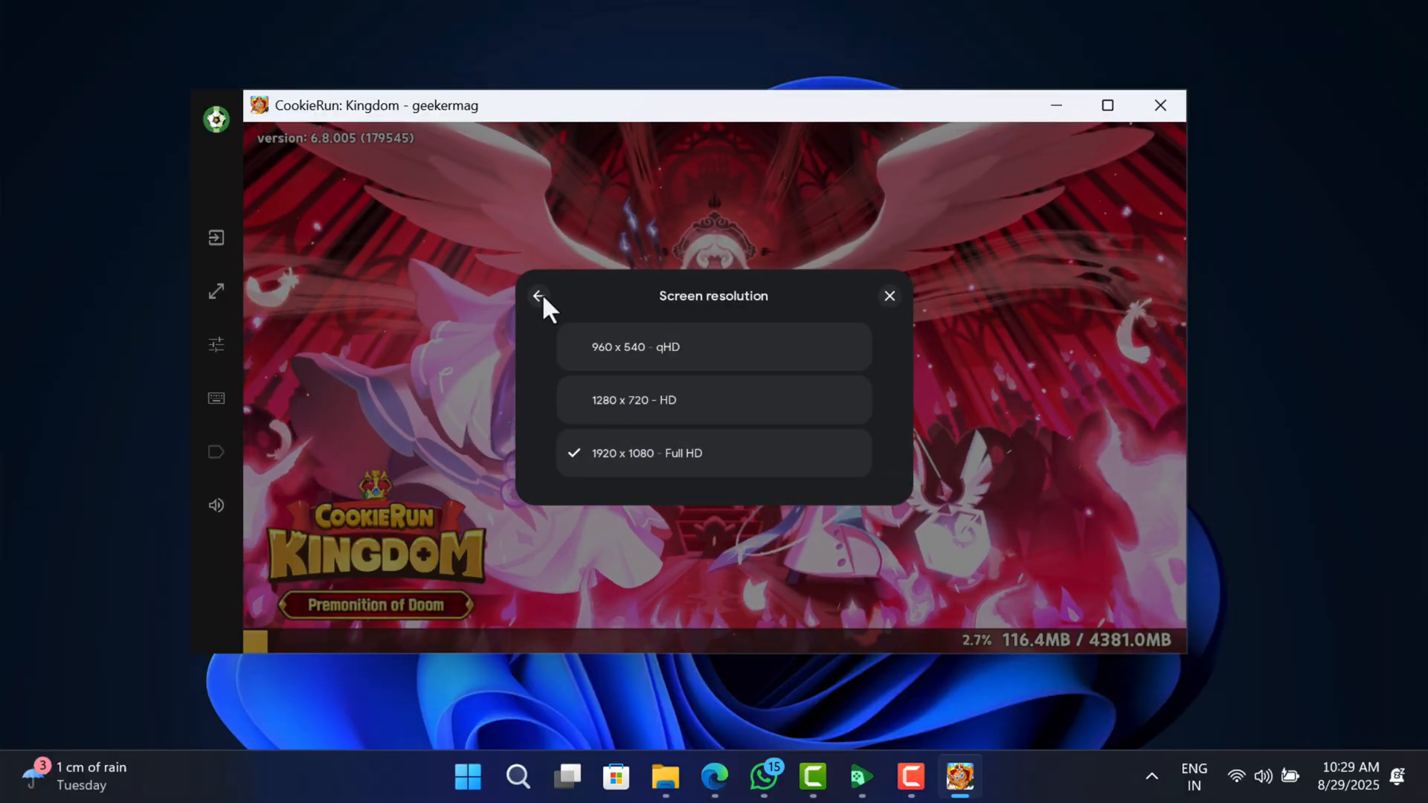
pyautogui.click(537, 296)
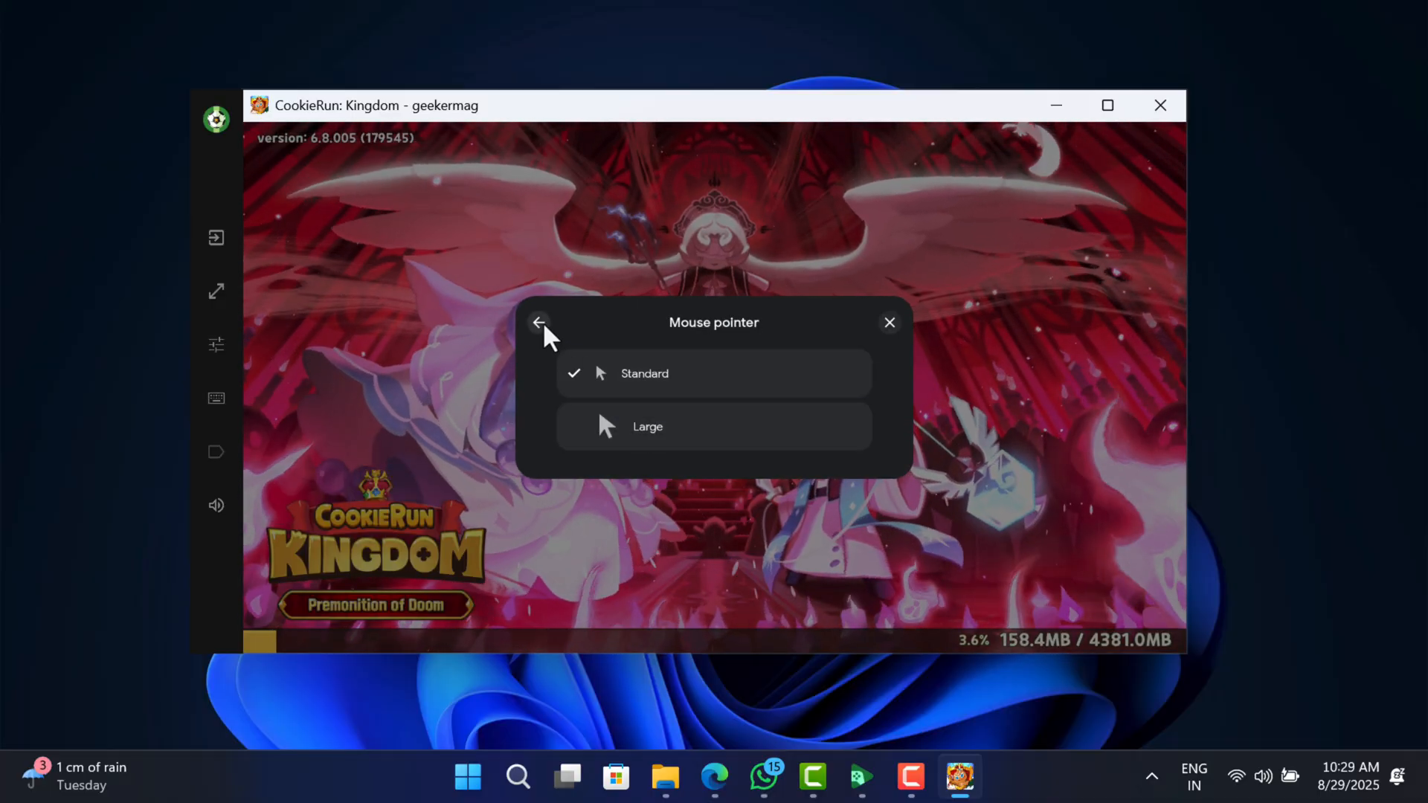
pyautogui.click(538, 323)
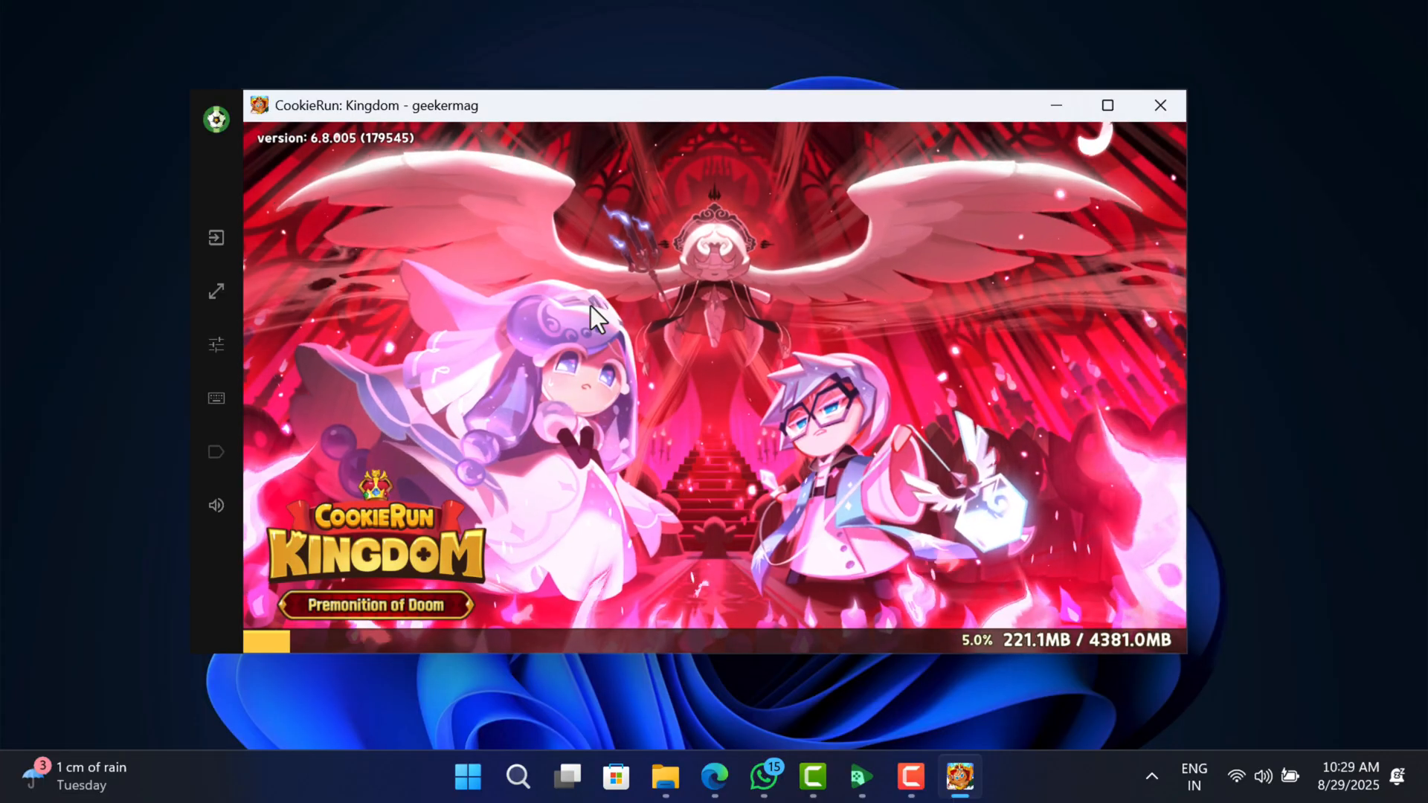
pyautogui.moveTo(215, 399)
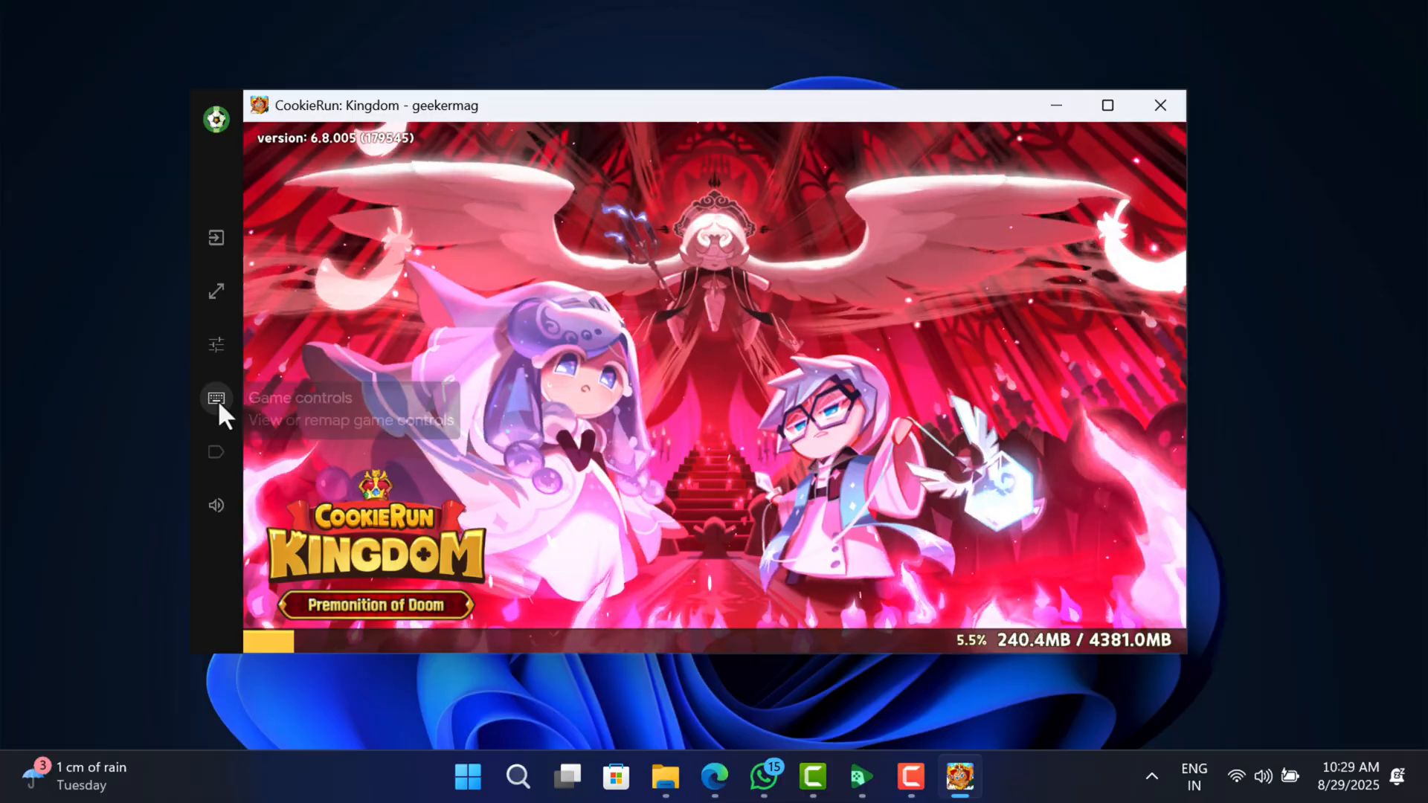
# View and close Remap Controls, then show the volume control at 100
pyautogui.click(215, 399)
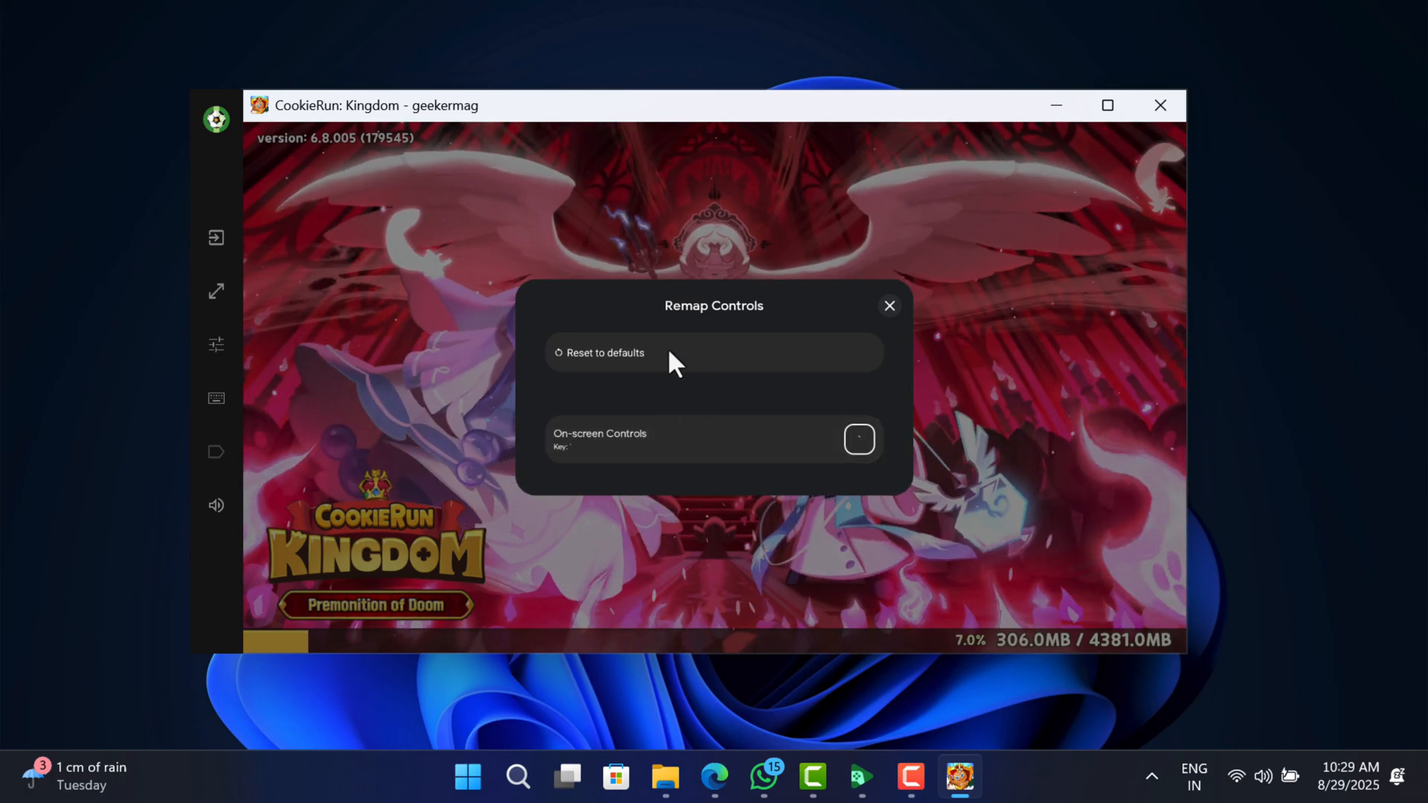
pyautogui.click(890, 307)
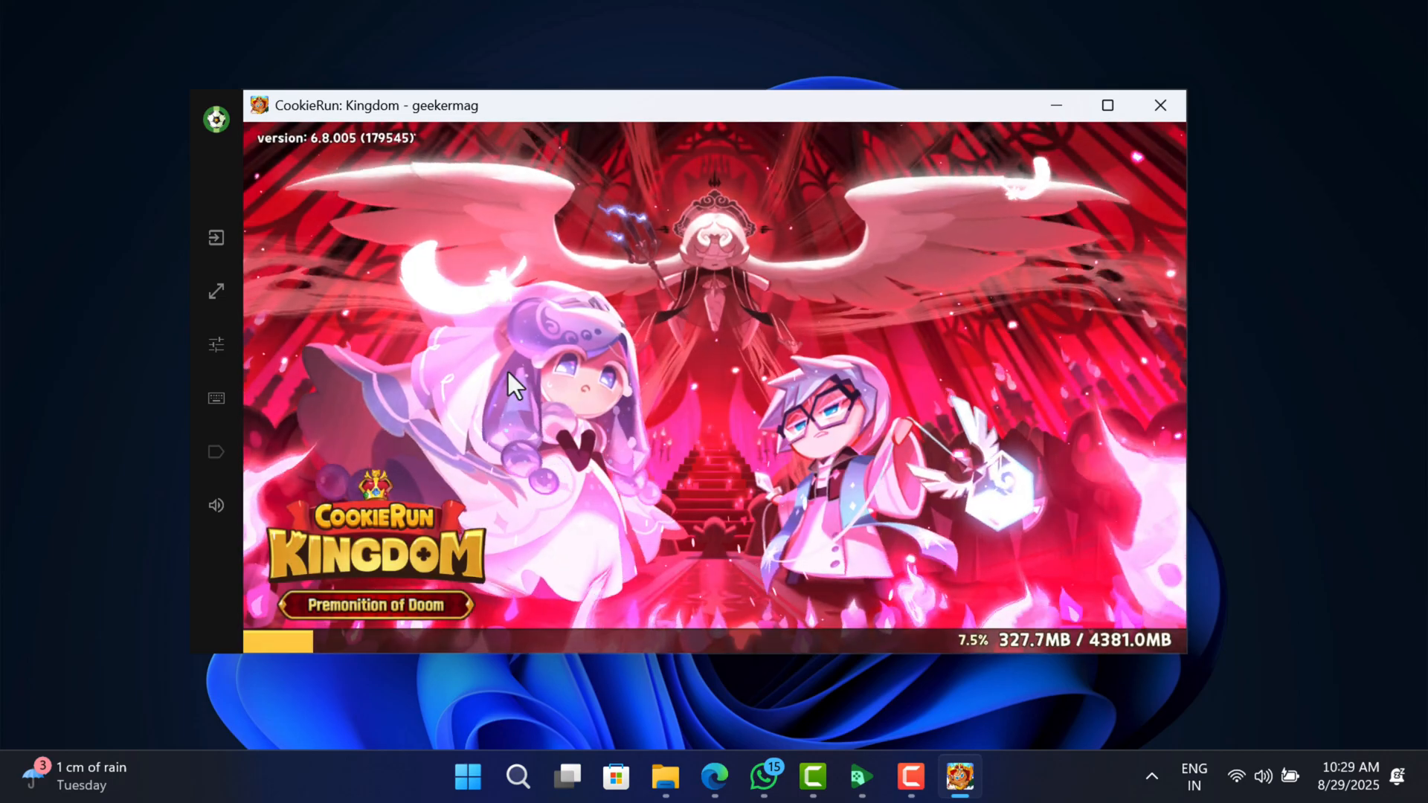
pyautogui.click(215, 506)
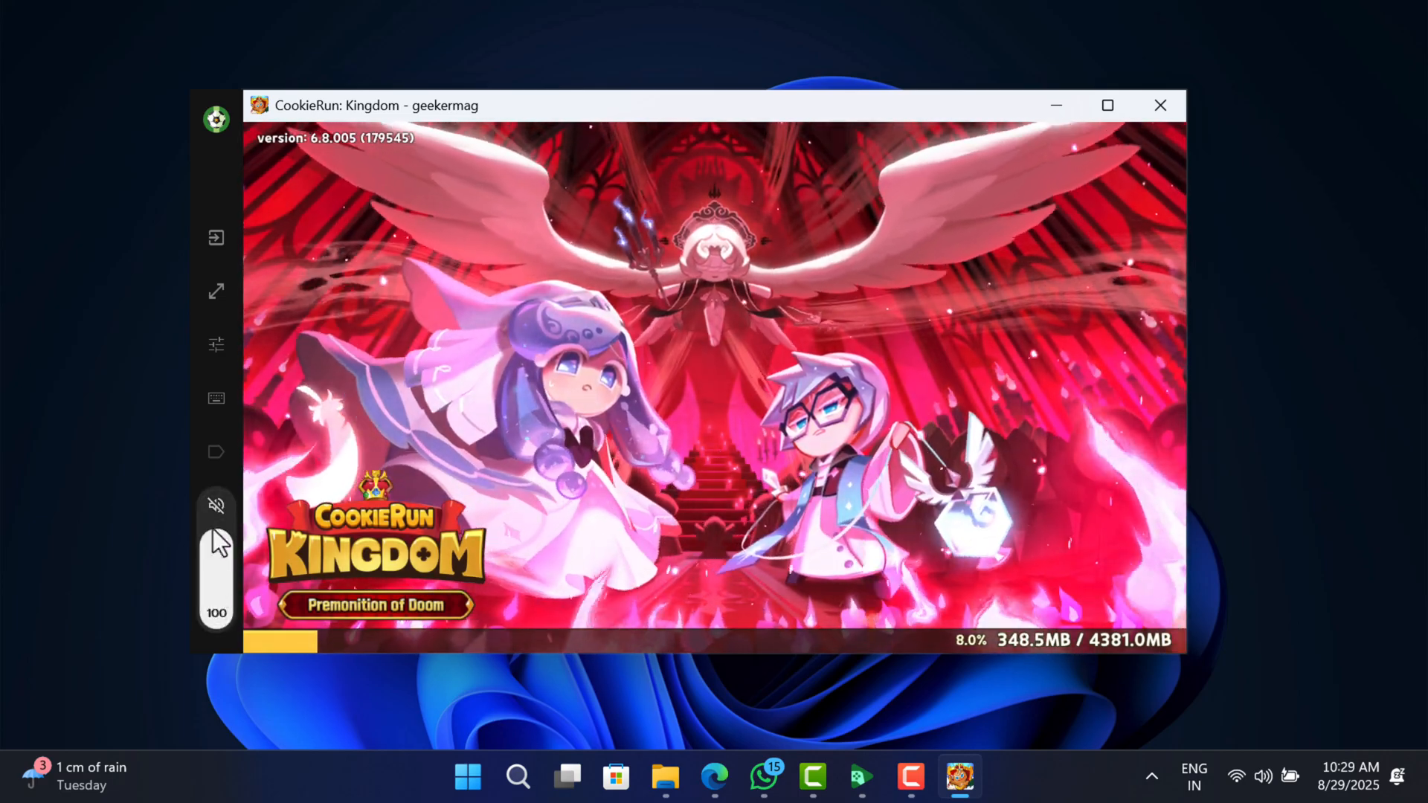